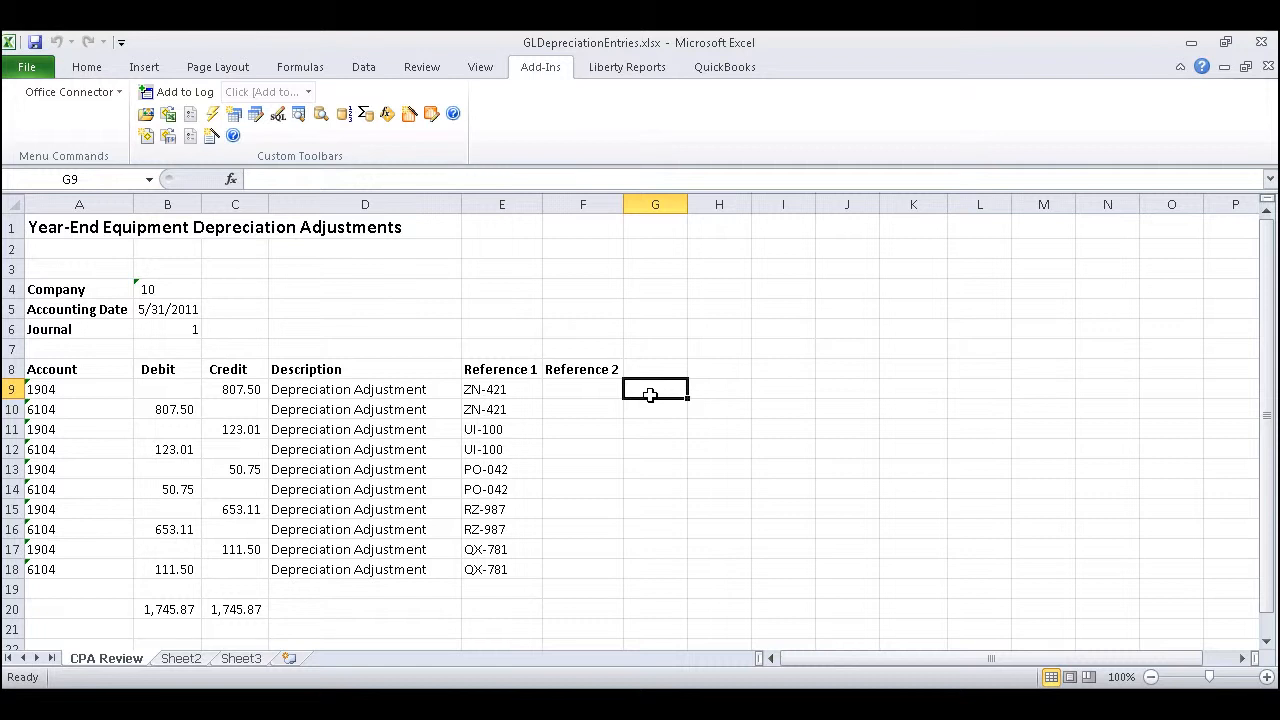
mouse_move(182, 293)
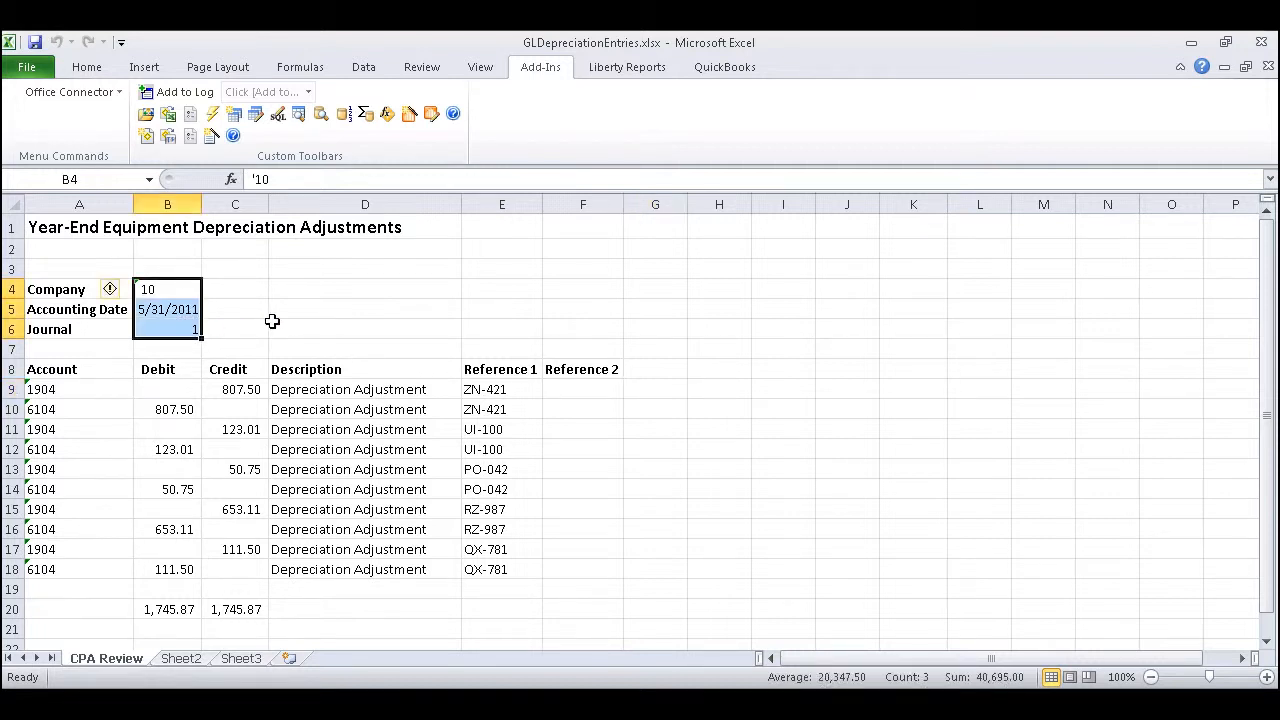
mouse_move(230, 297)
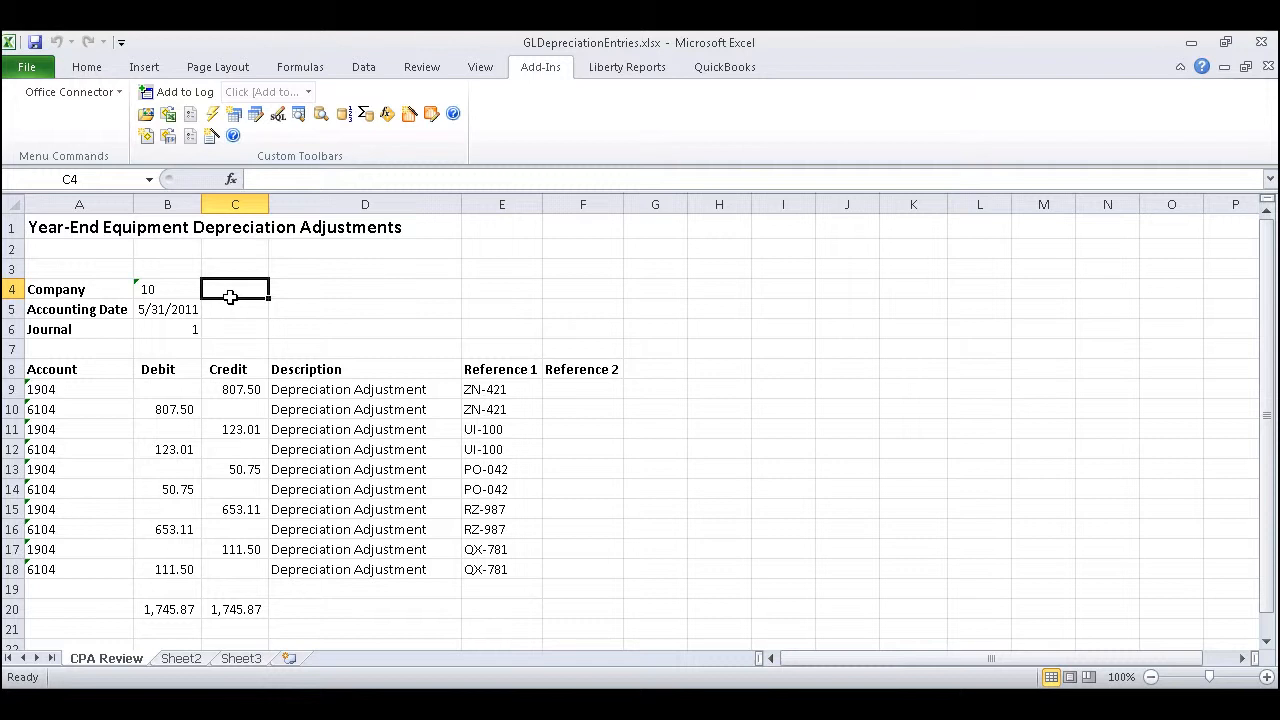
Name cells B4, B5 and B6 CompanyId, AccountingDate and JournalId.
left_click(167, 289)
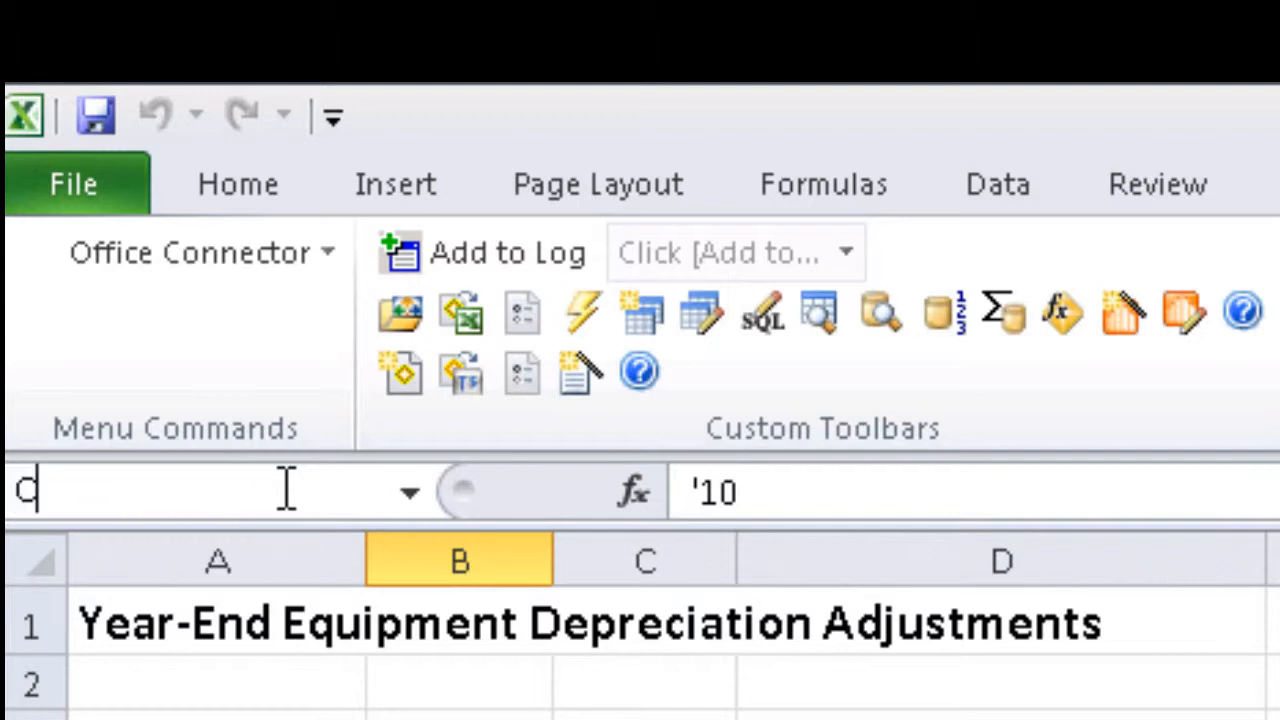
type("ompanyId")
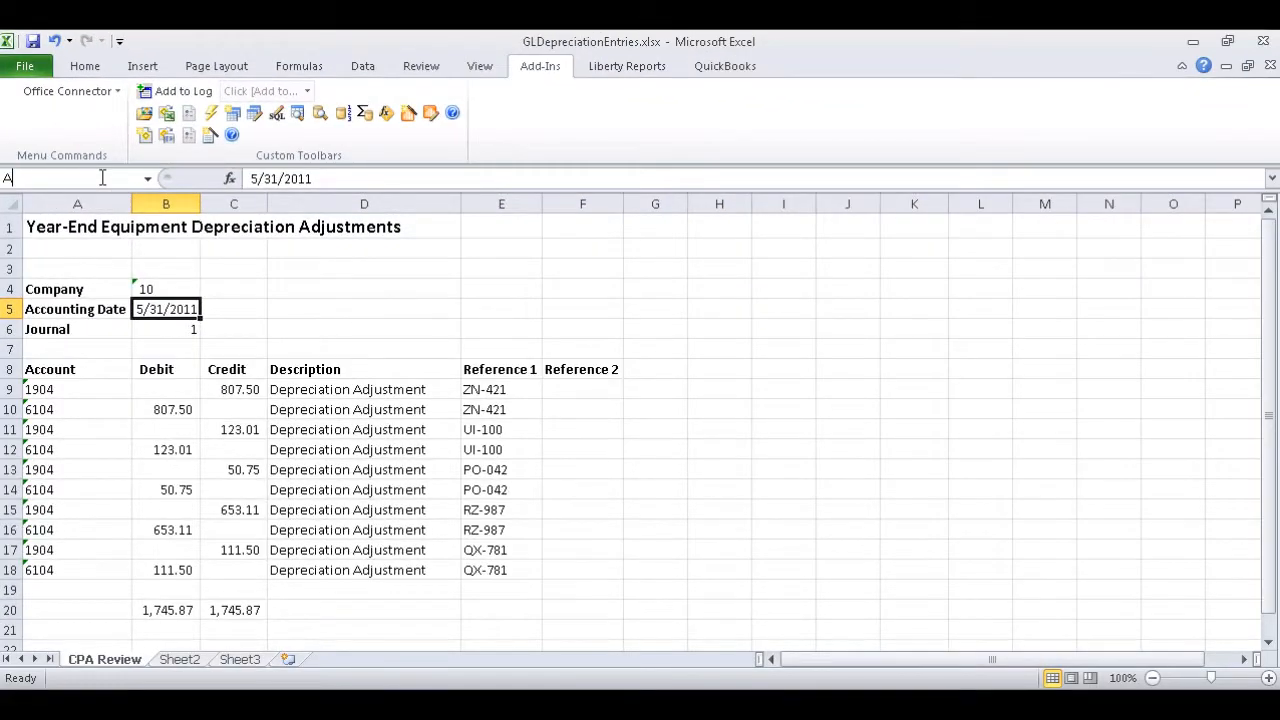
type("AccountingDate")
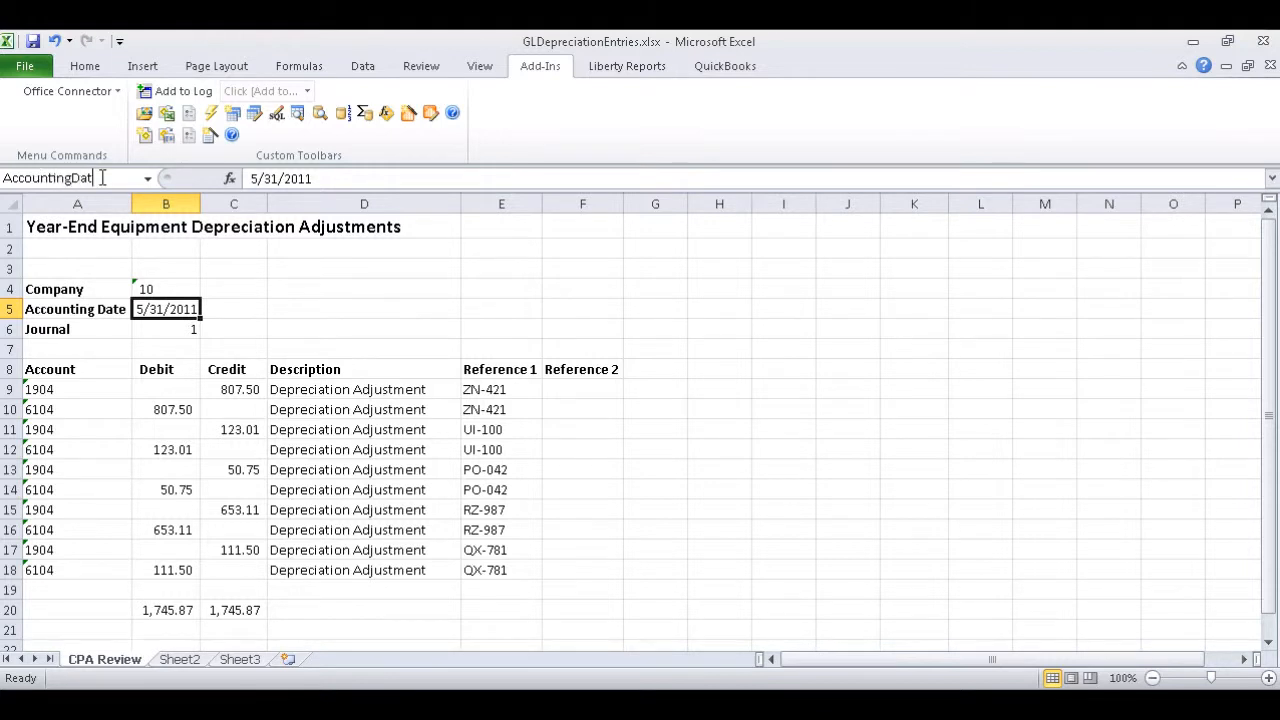
left_click(165, 329)
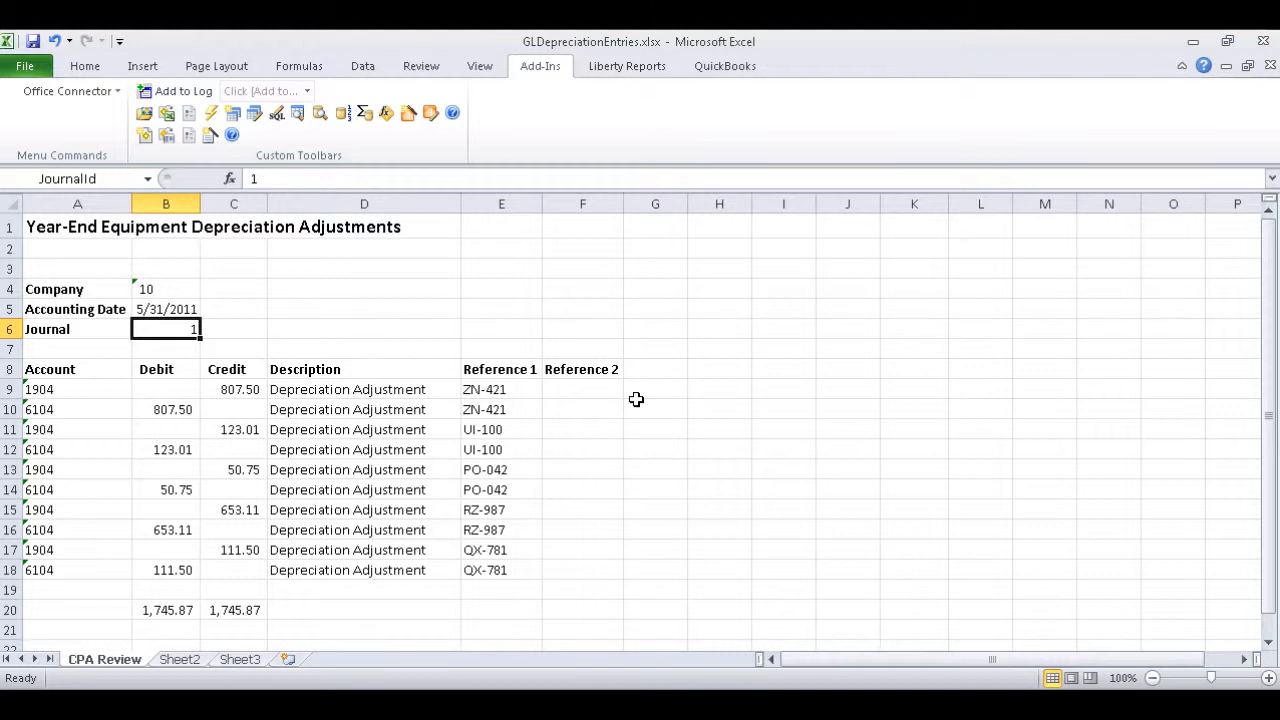
mouse_move(198, 301)
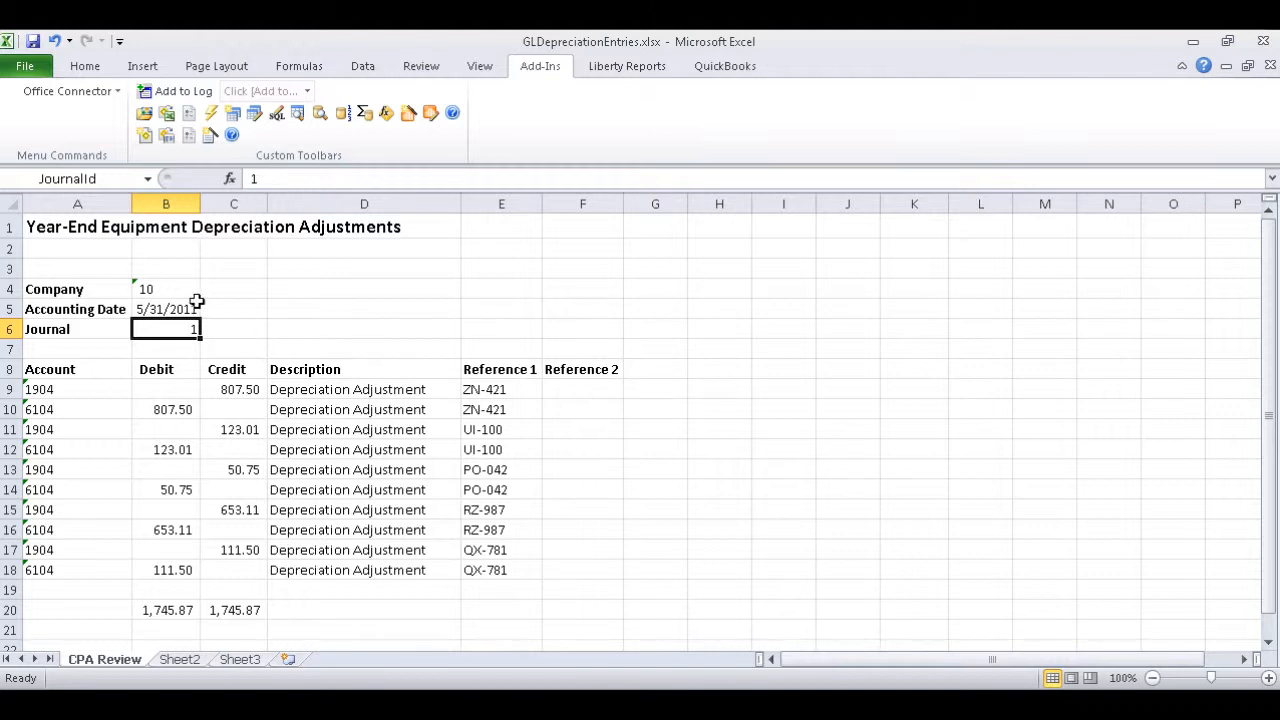
left_click(165, 289)
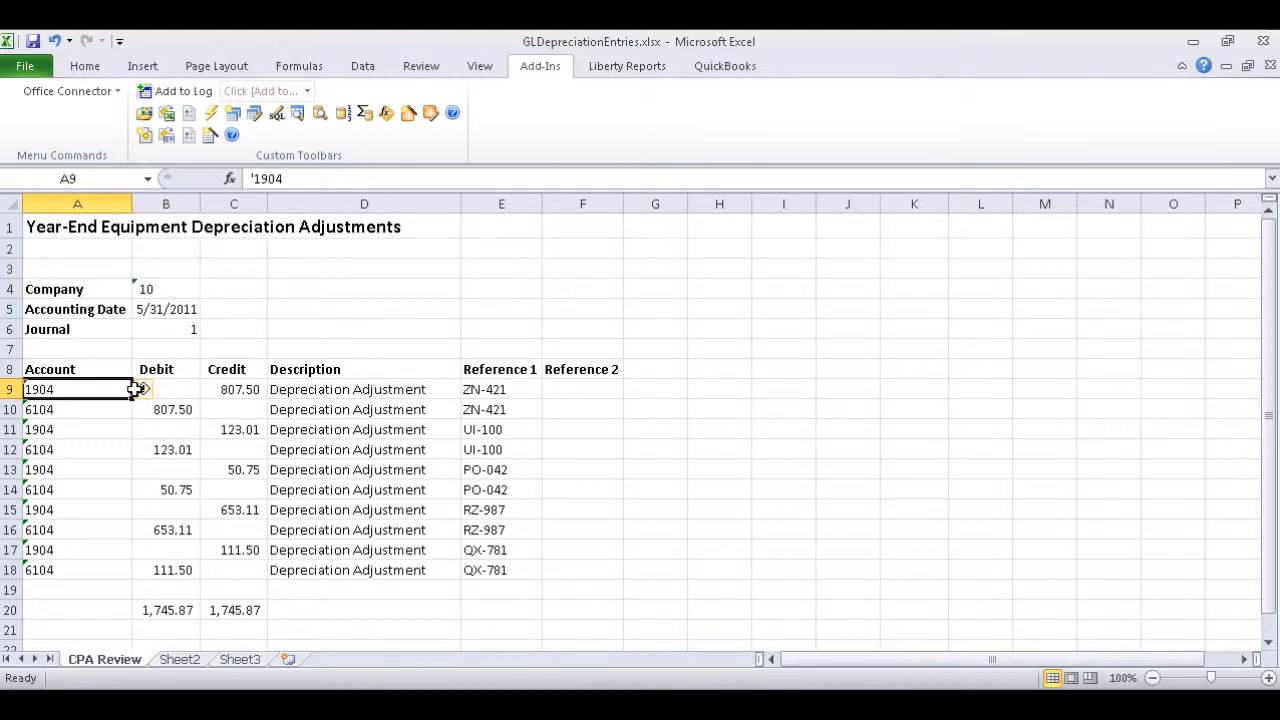
mouse_move(655, 392)
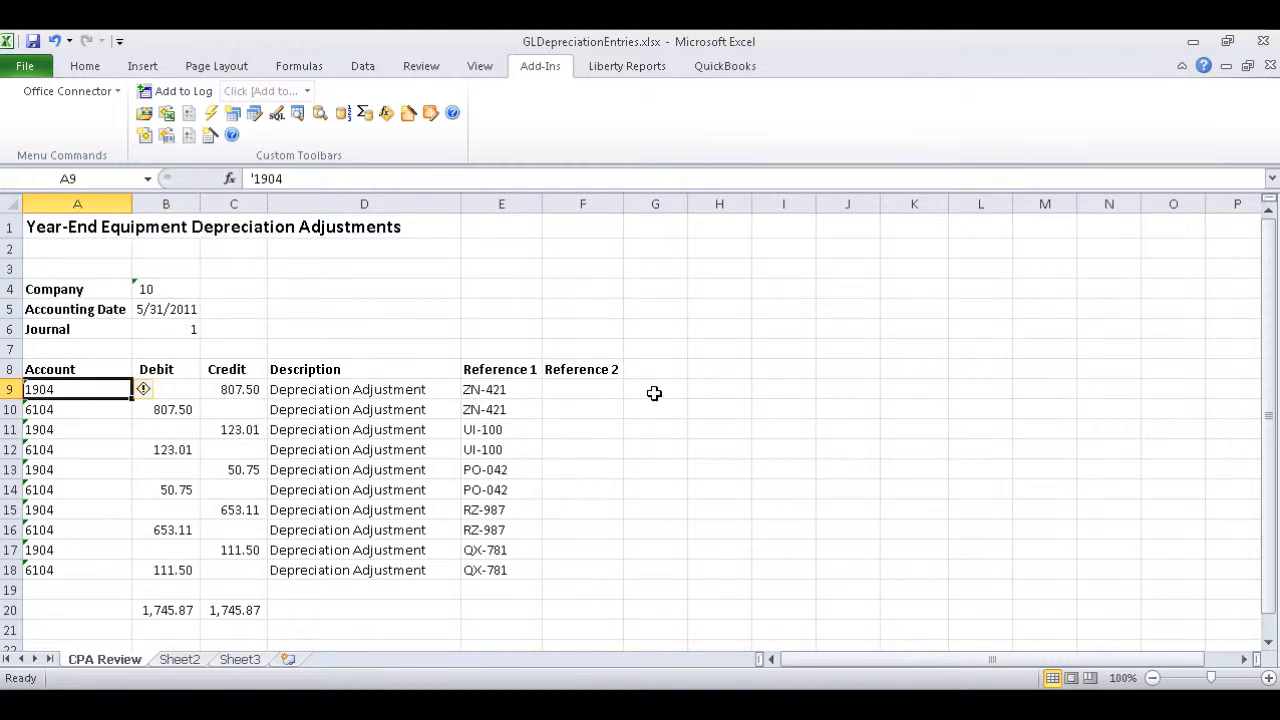
Enter =CompanyId&"-"&A9 in G9 and fill it down to G18.
left_click(655, 389)
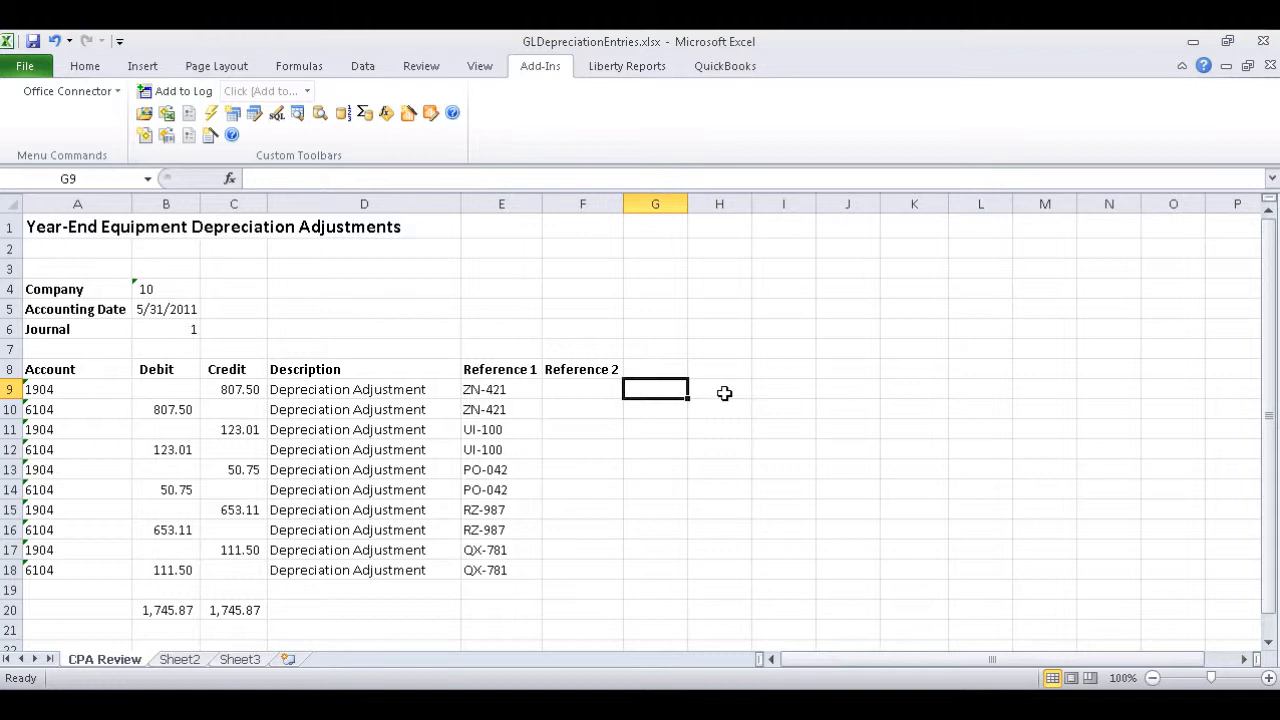
type("=CompanyId&")
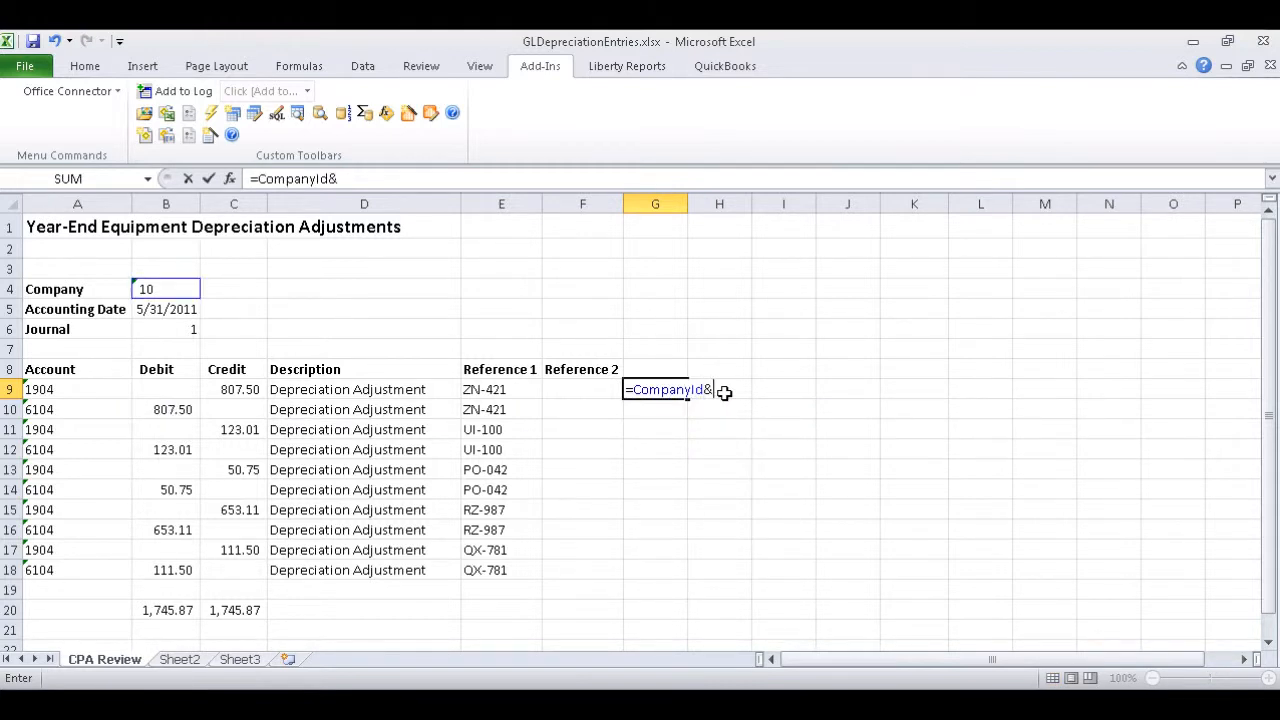
type("\"-\"&")
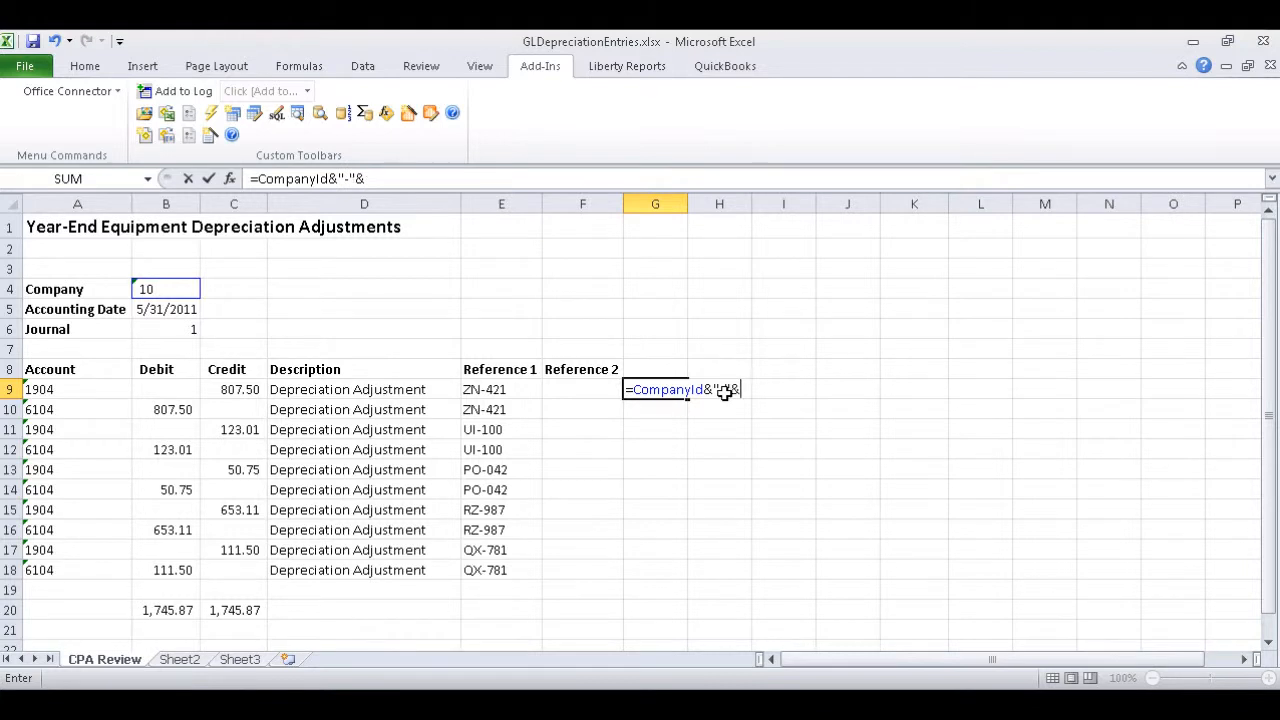
left_click(77, 389)
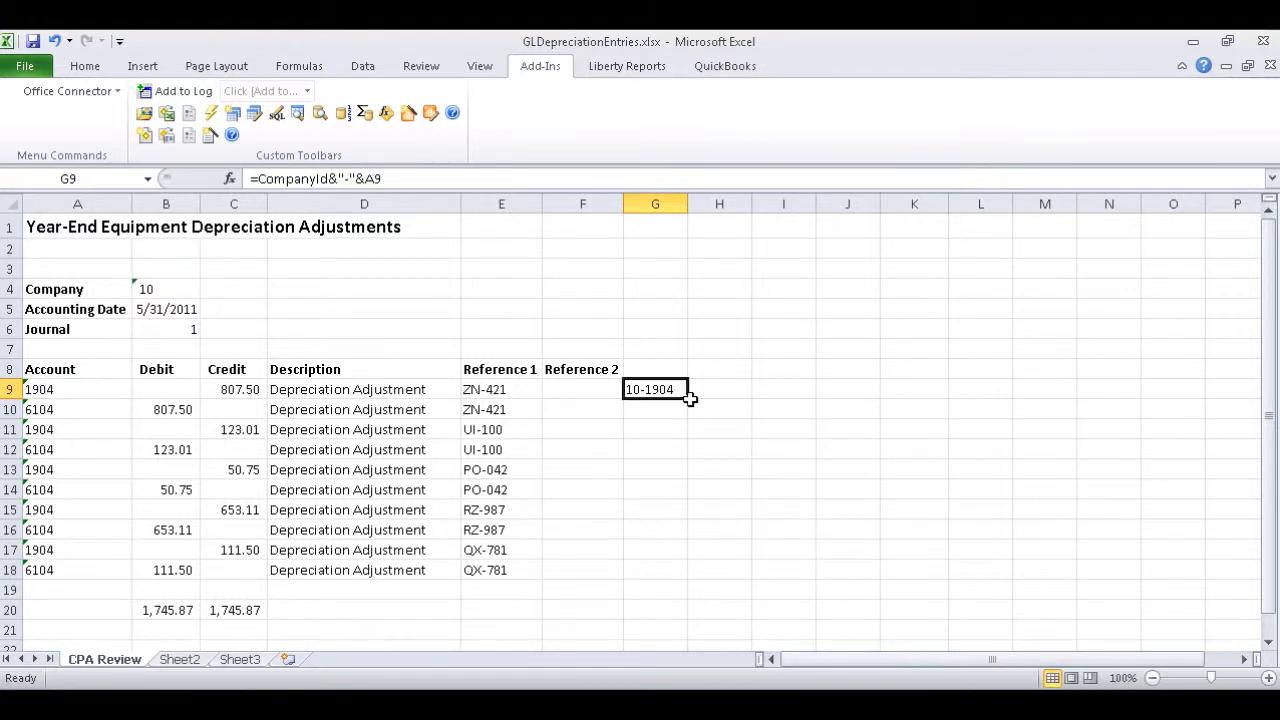
left_click_drag(684, 390, 684, 570)
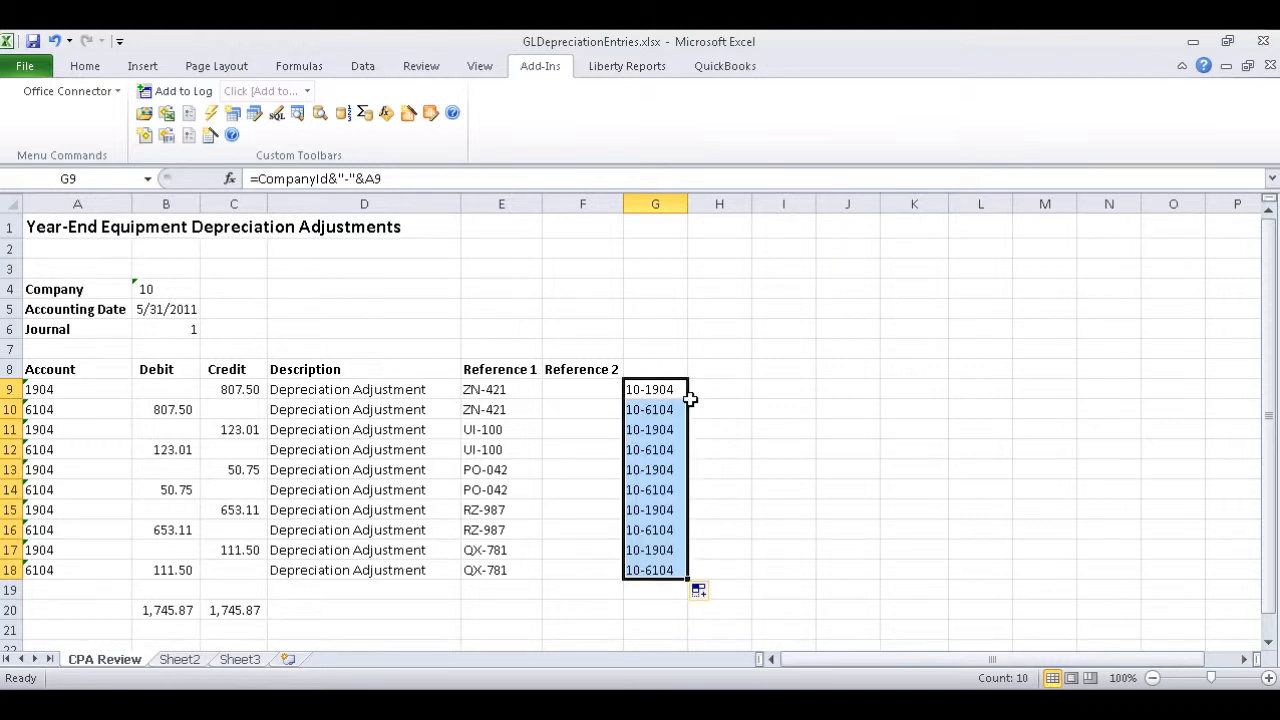
left_click(719, 389)
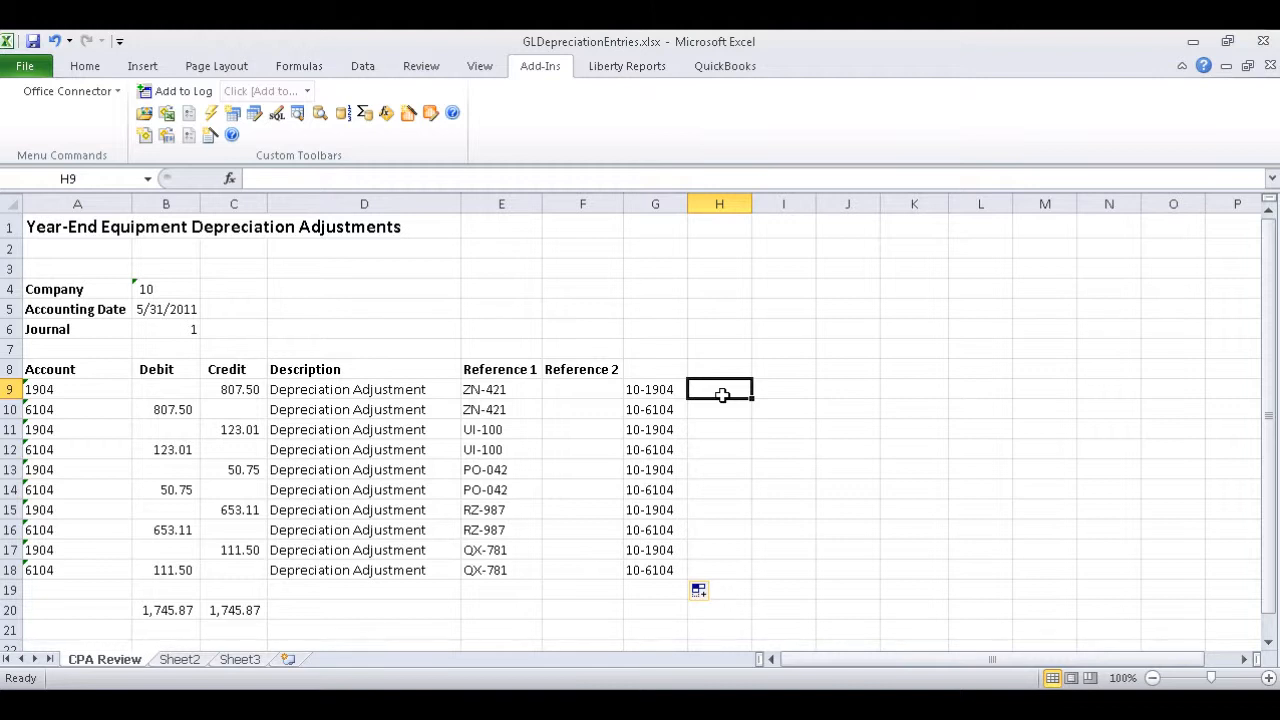
mouse_move(667, 342)
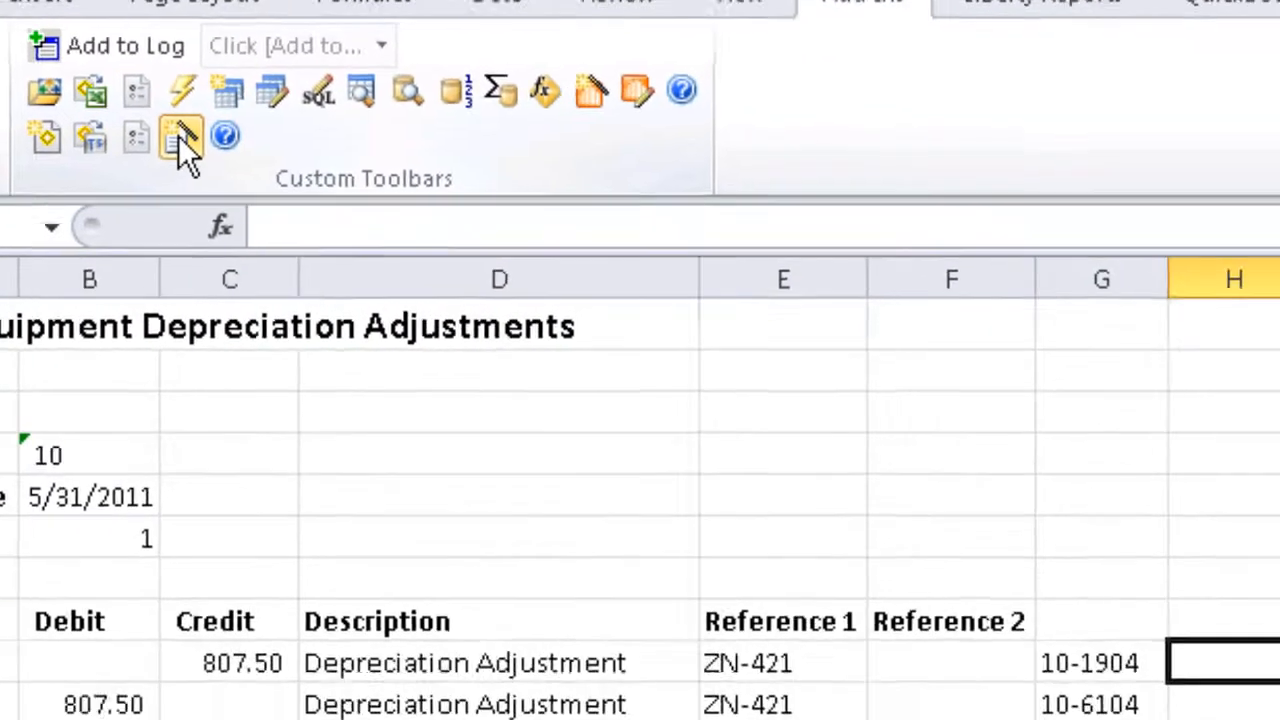
Launch the TSImport Wizard with GL Transaction Import File chosen.
left_click(181, 135)
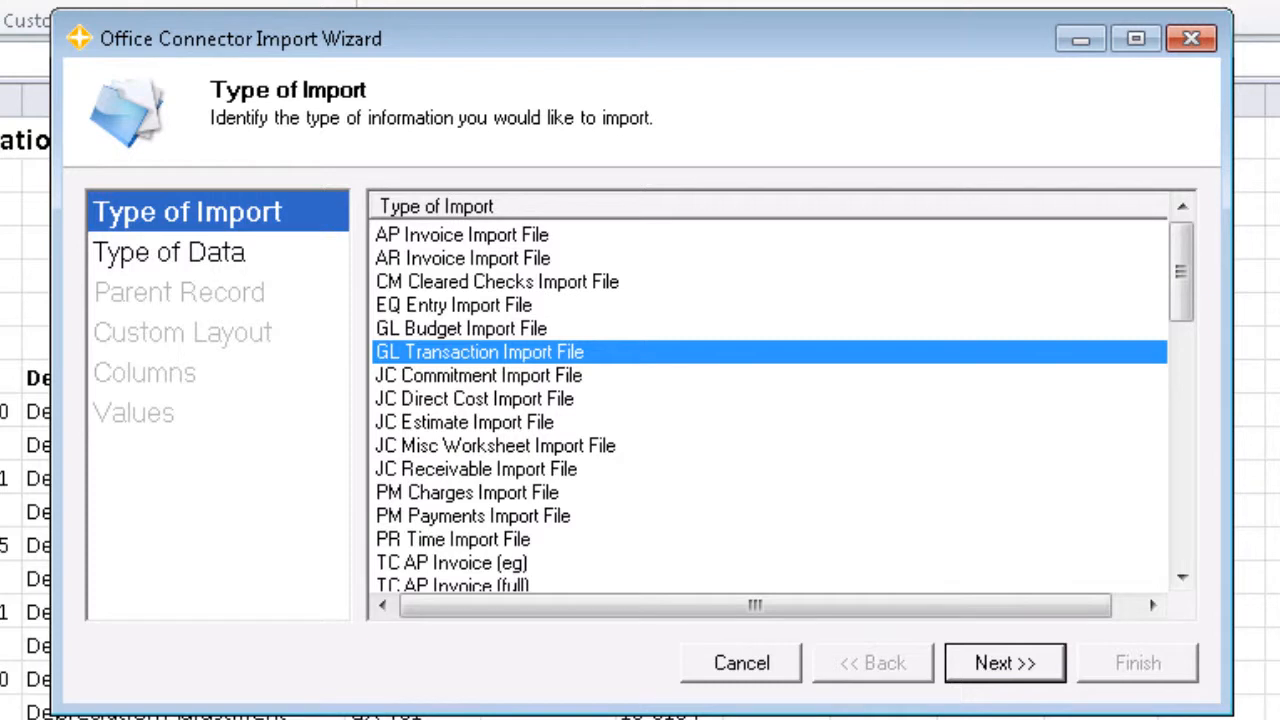
mouse_move(600, 355)
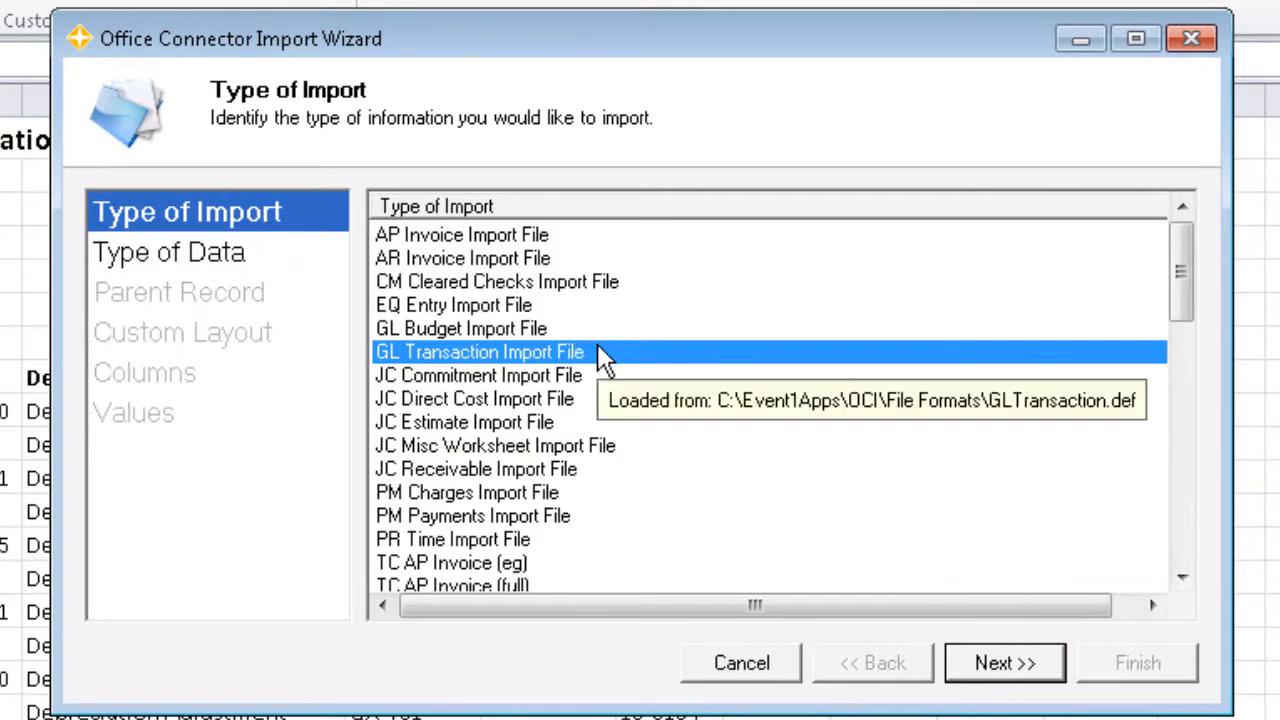
mouse_move(665, 358)
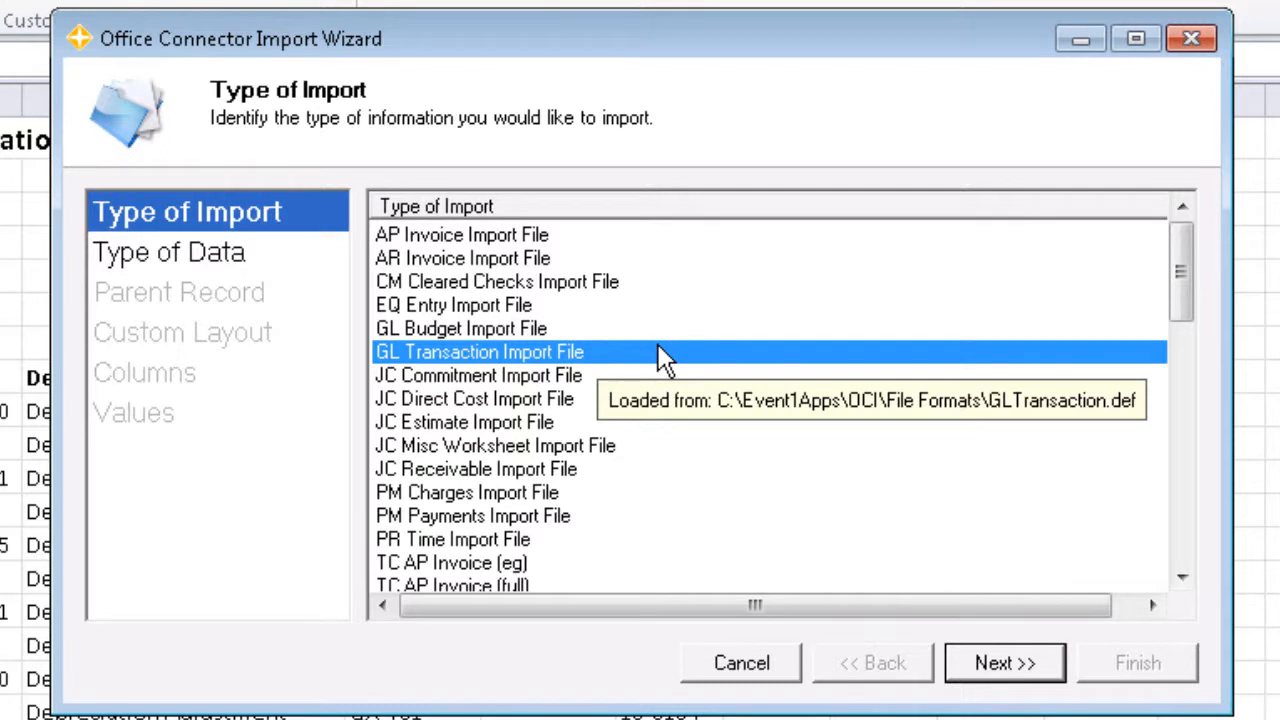
mouse_move(690, 380)
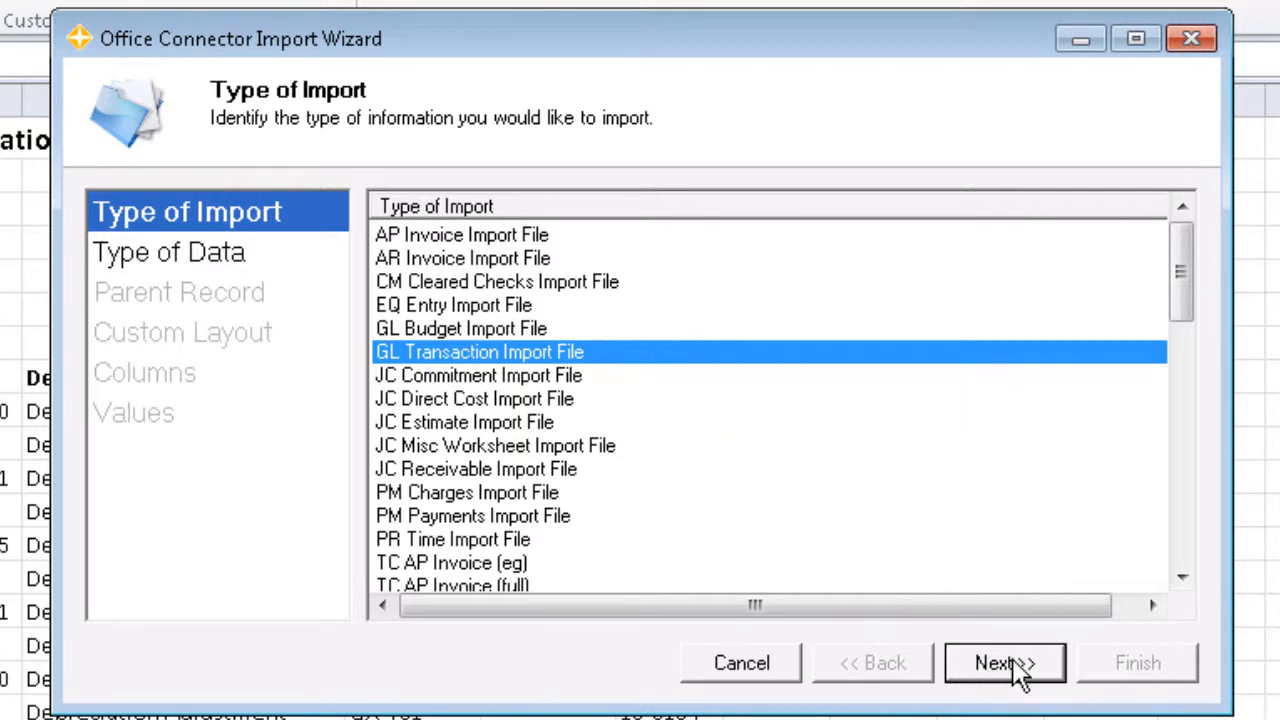
left_click(1004, 662)
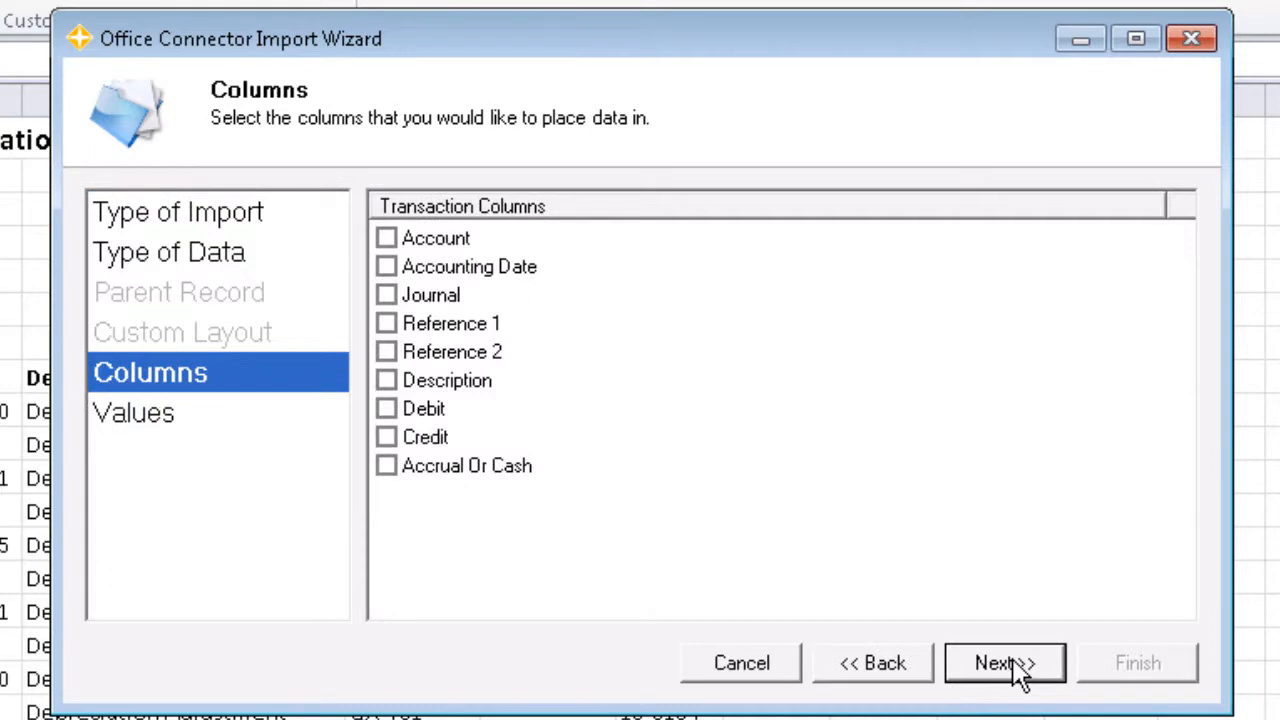
mouse_move(435, 238)
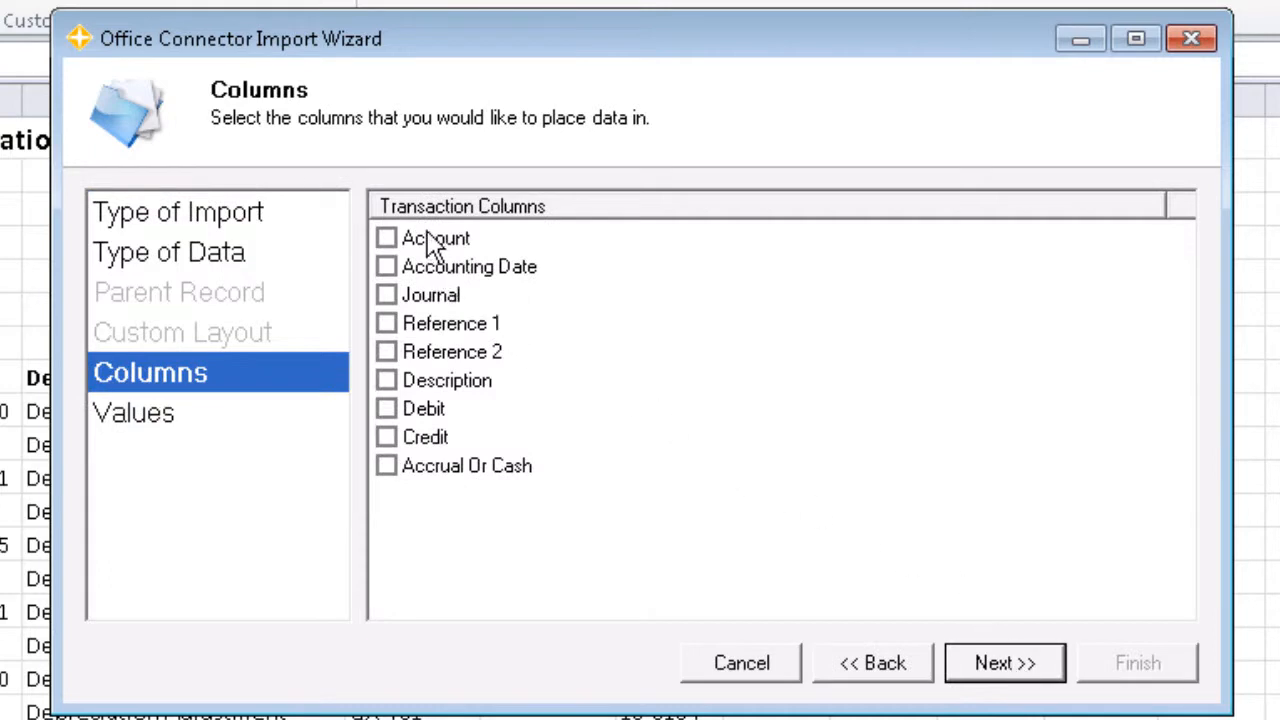
Tick Account, Accounting Date, Journal, Reference 1 and 2, Description, Debit and Credit as columns.
left_click(386, 238)
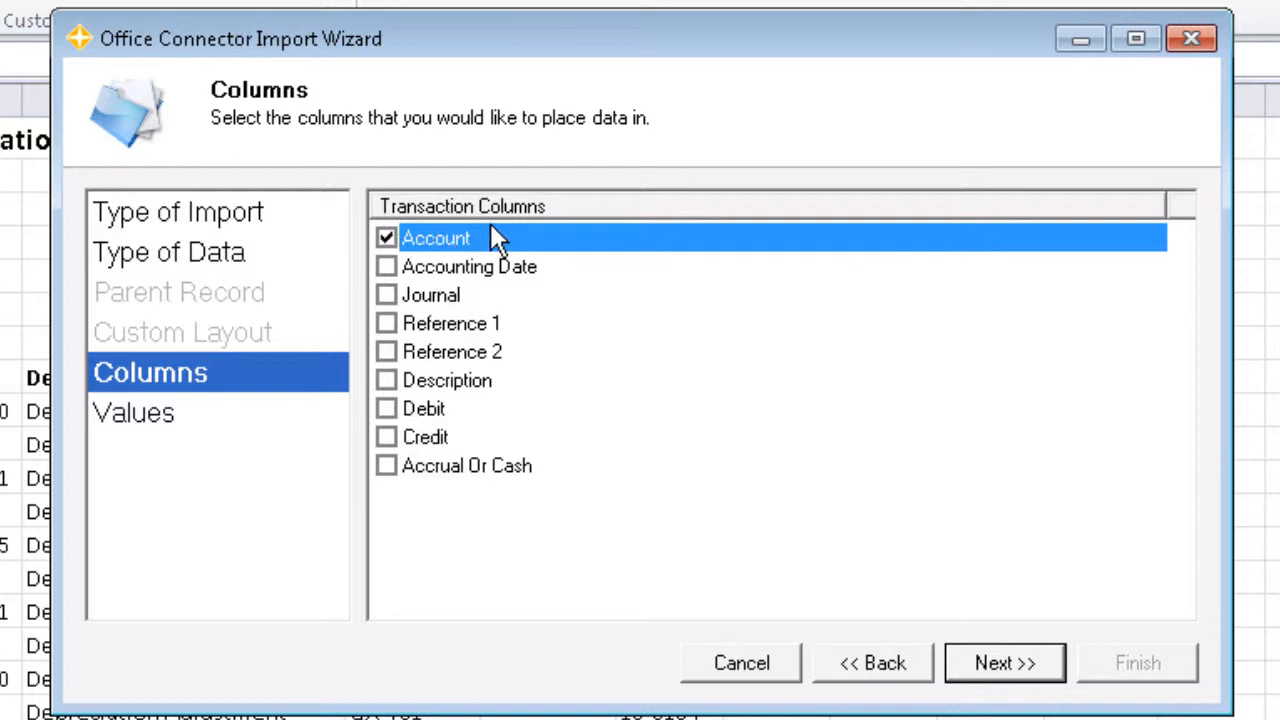
left_click(386, 294)
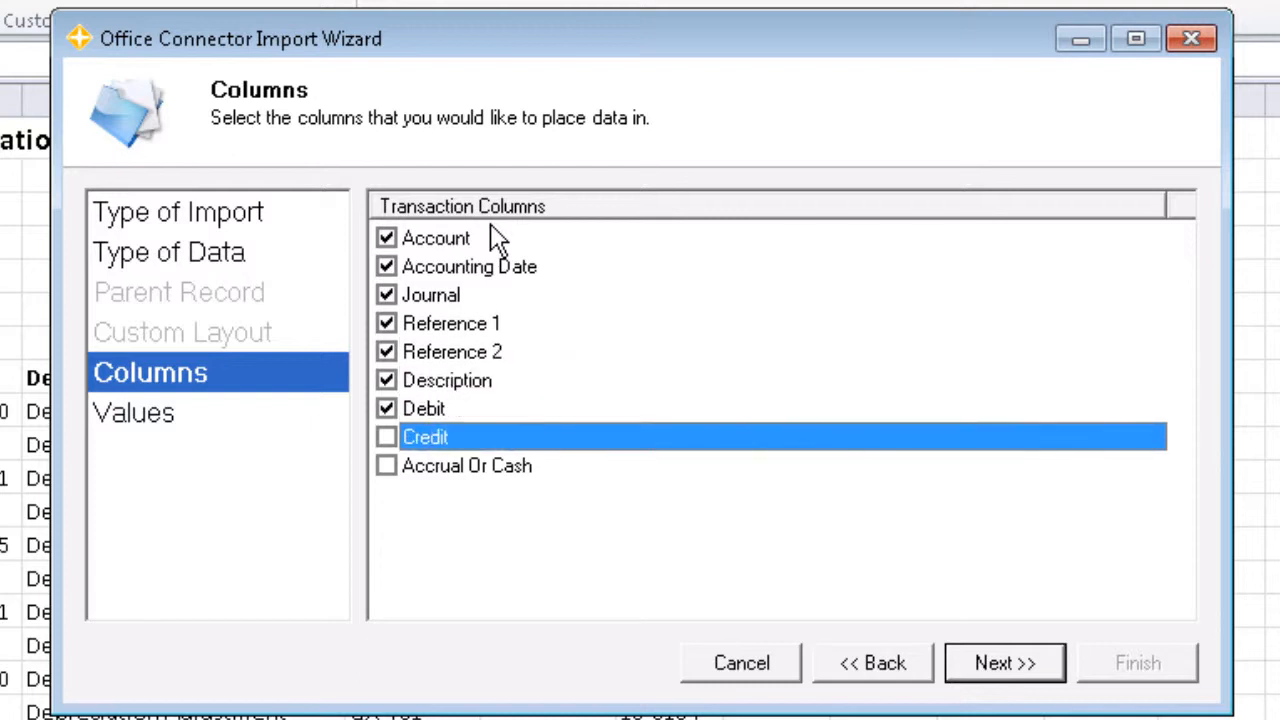
left_click(386, 437)
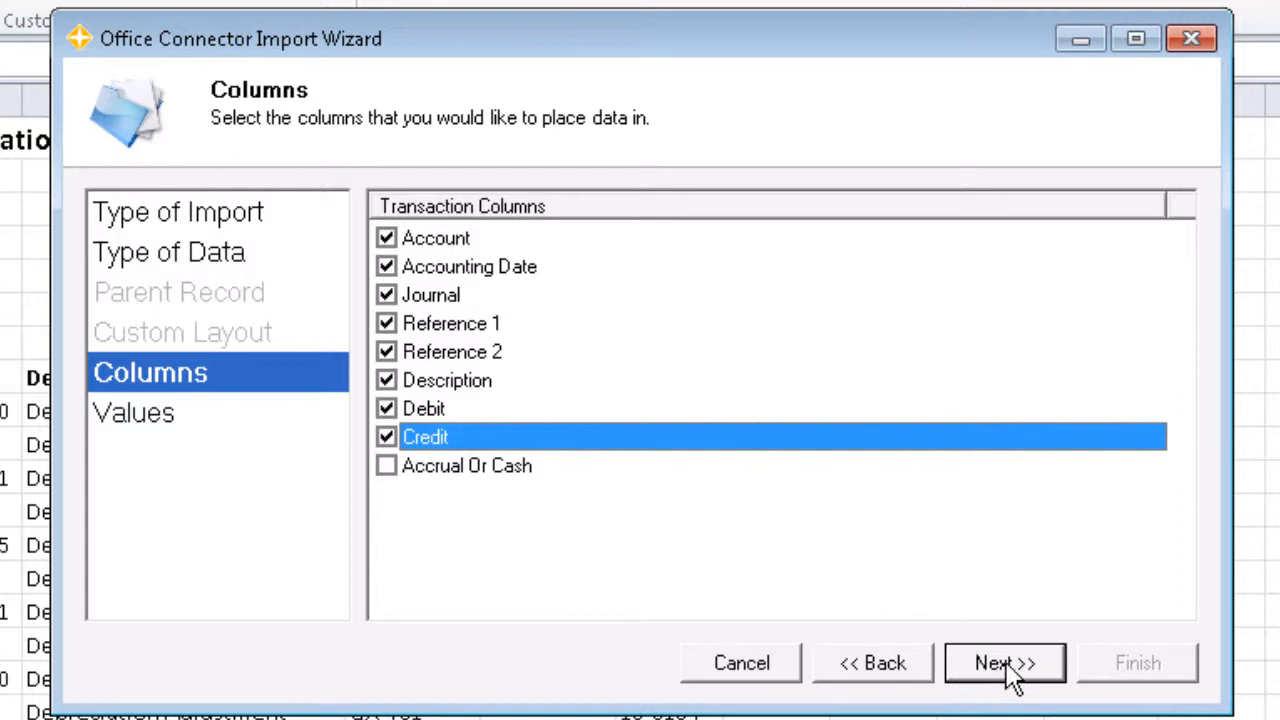
left_click(1003, 663)
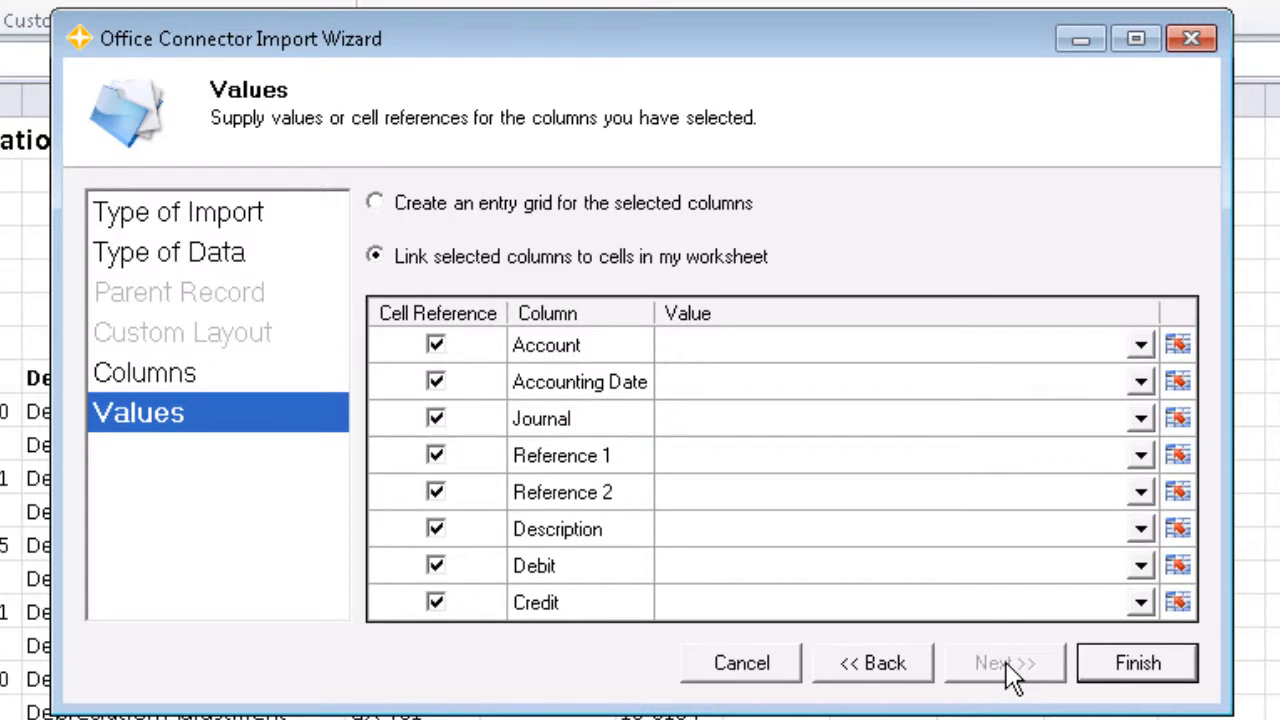
mouse_move(955, 600)
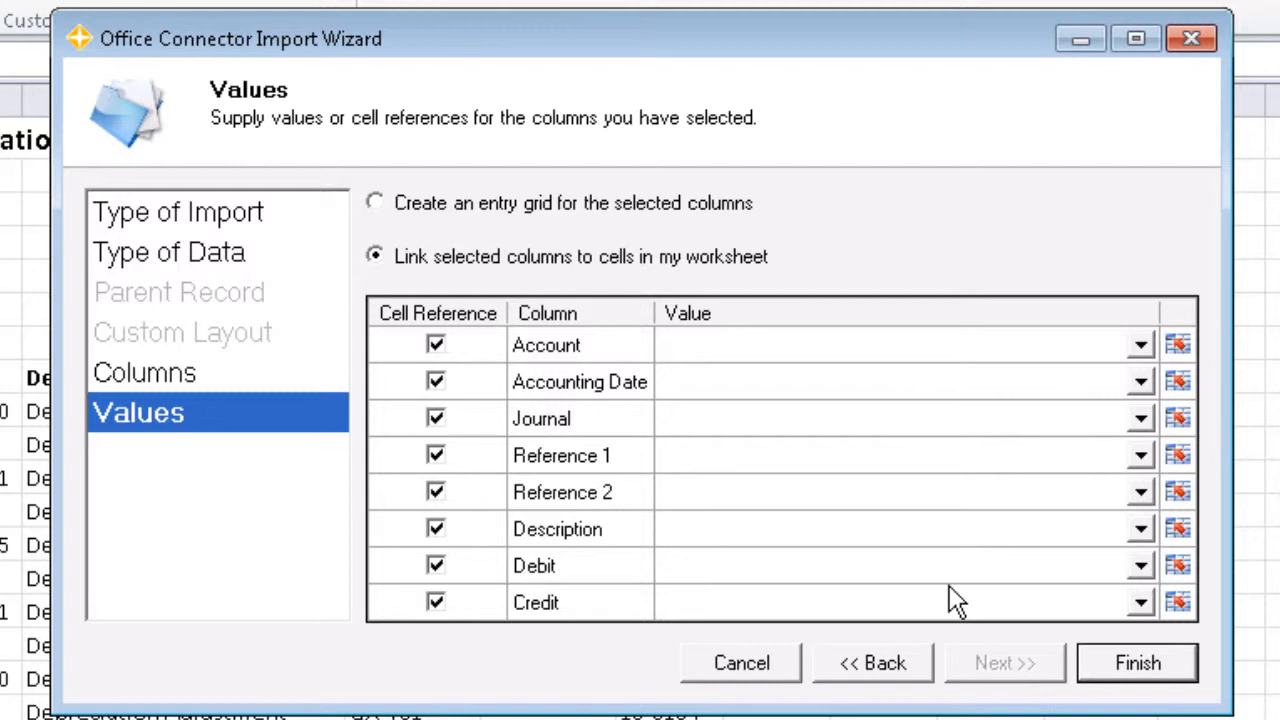
mouse_move(405, 270)
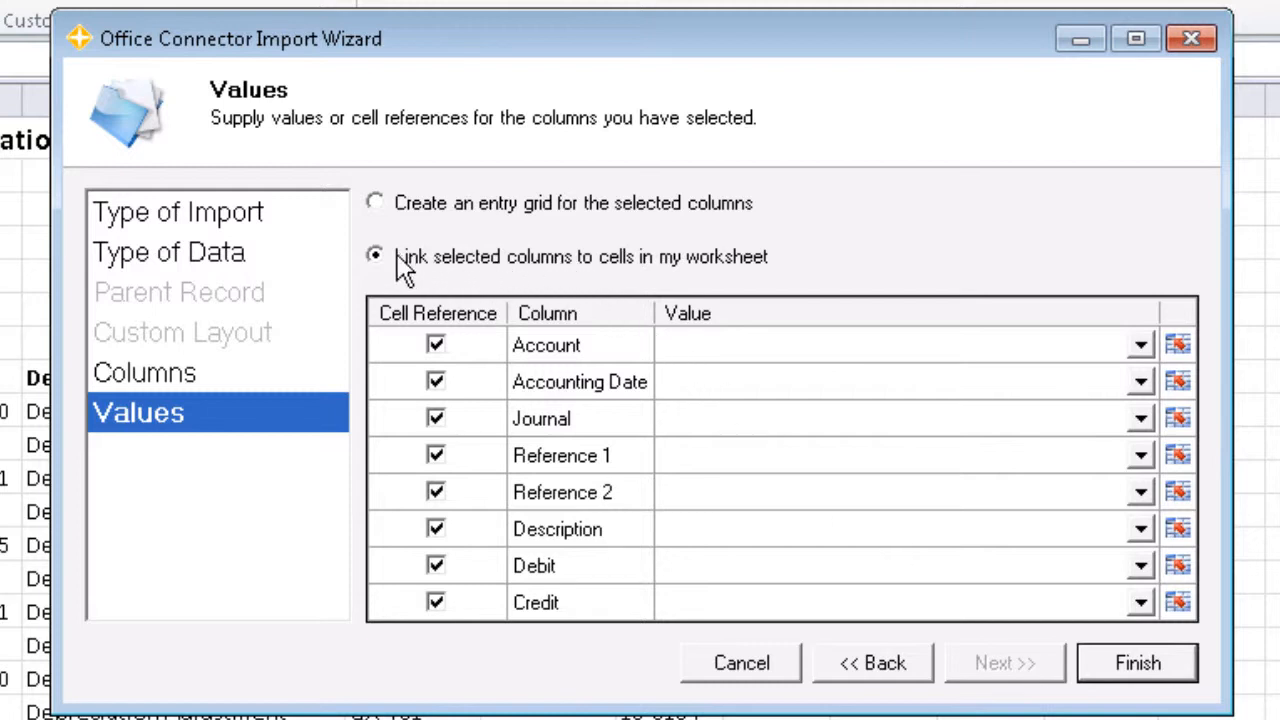
mouse_move(738, 216)
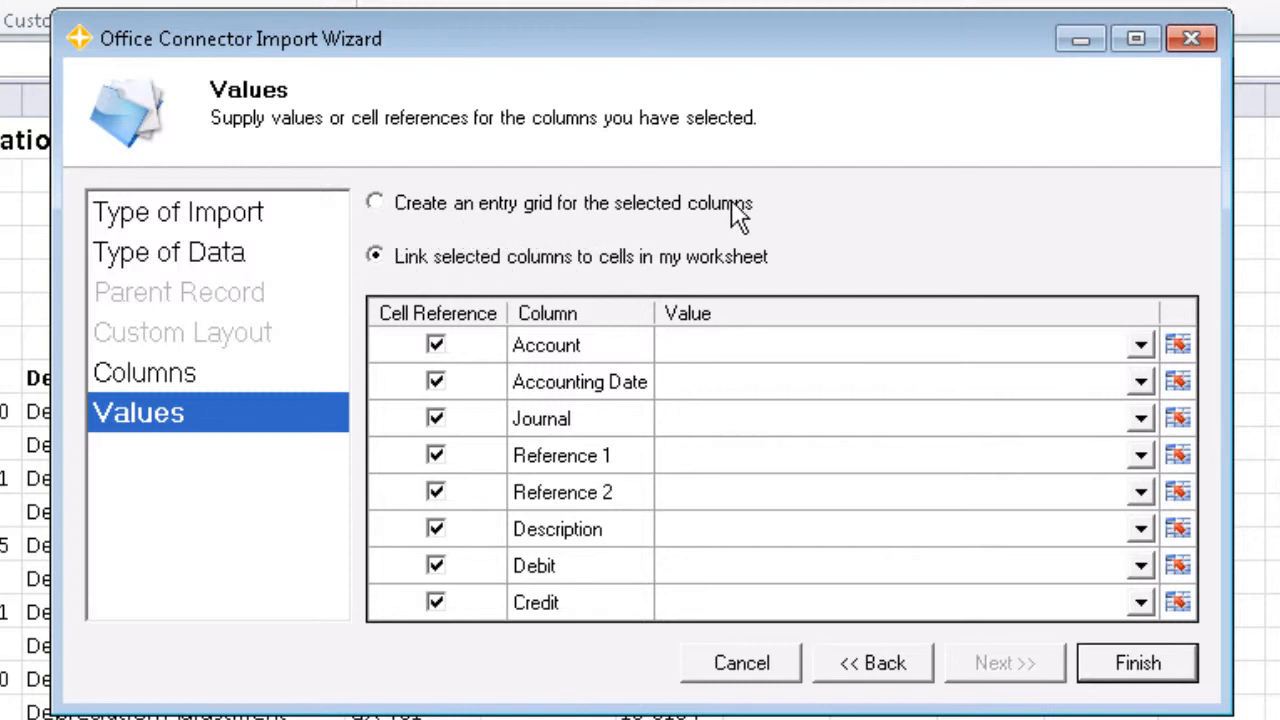
mouse_move(690, 288)
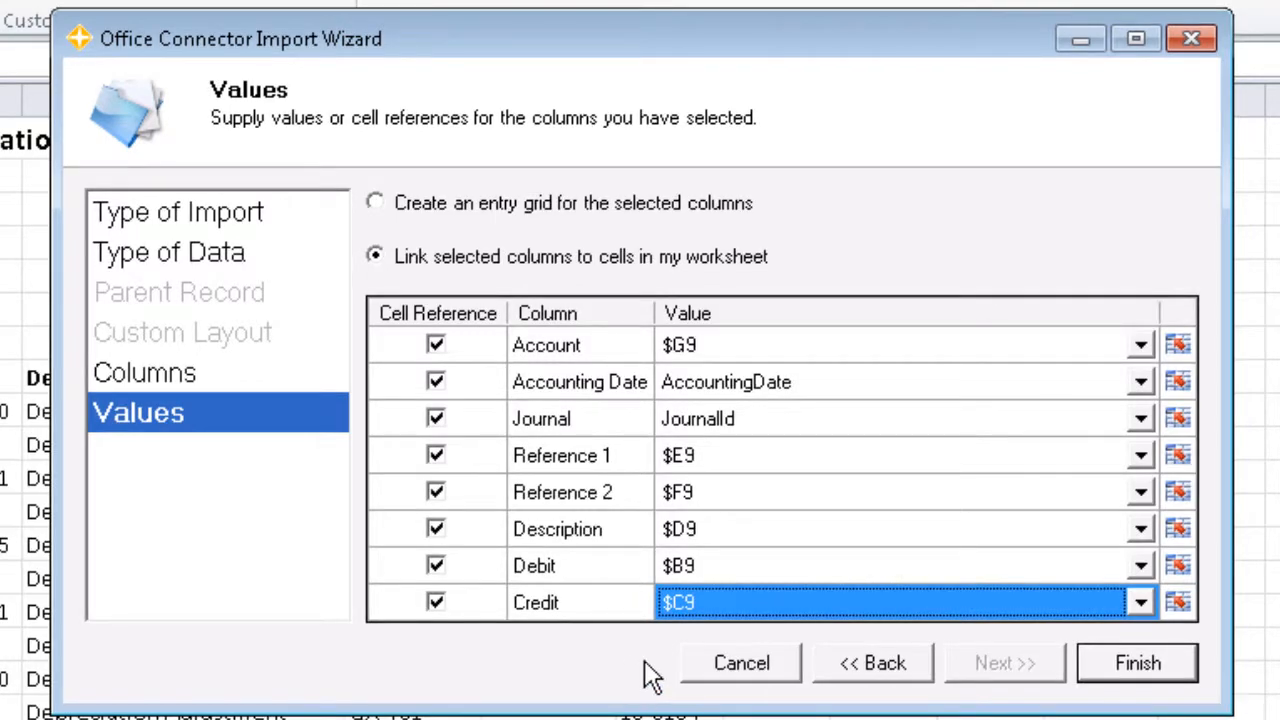
Link columns to $G9, AccountingDate, JournalId, $E9, $F9, $D9, $B9, $C9, creating the H9 TSImport formula.
left_click(1137, 662)
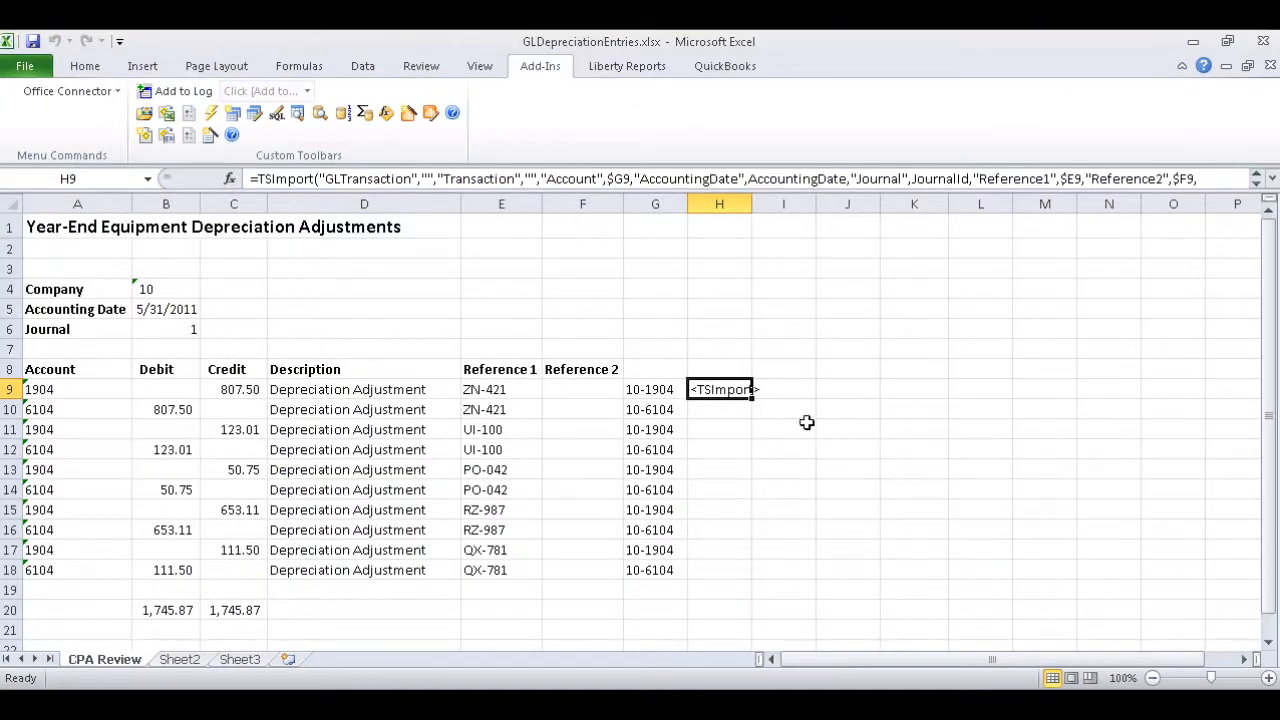
Copy the H9 TSImport formula down through H18.
left_click(583, 203)
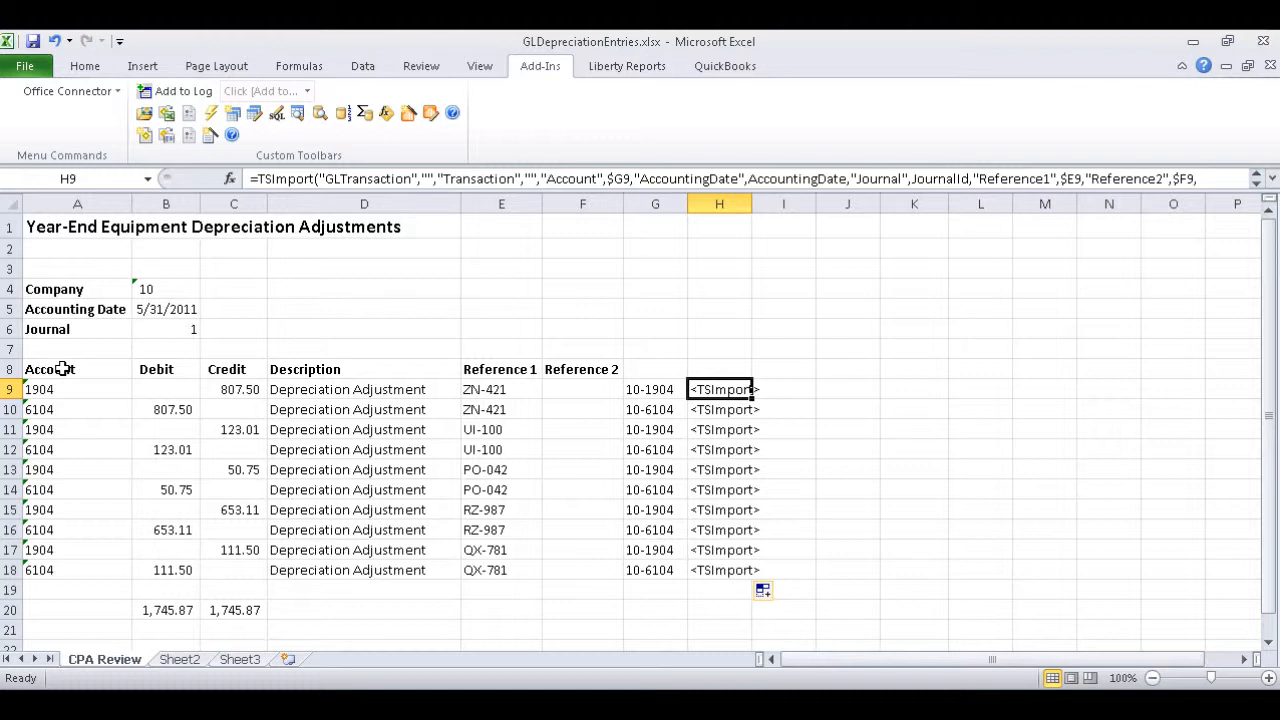
left_click_drag(50, 369, 622, 590)
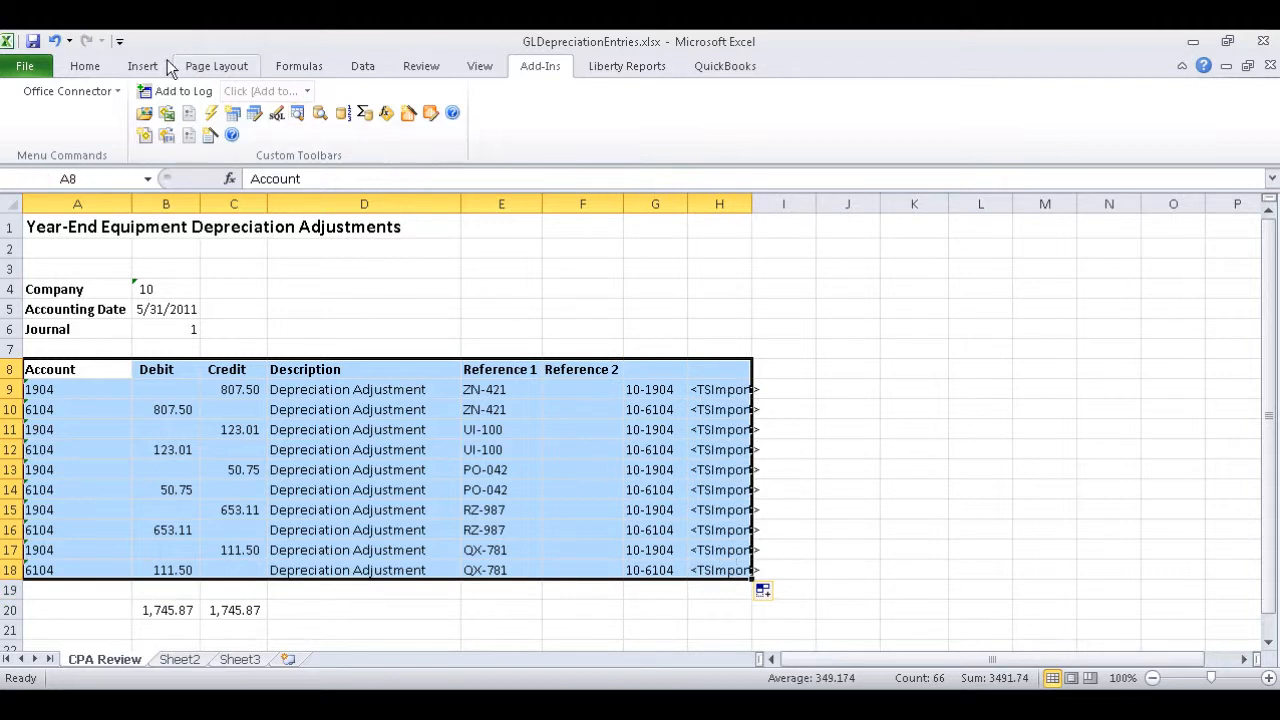
left_click(142, 65)
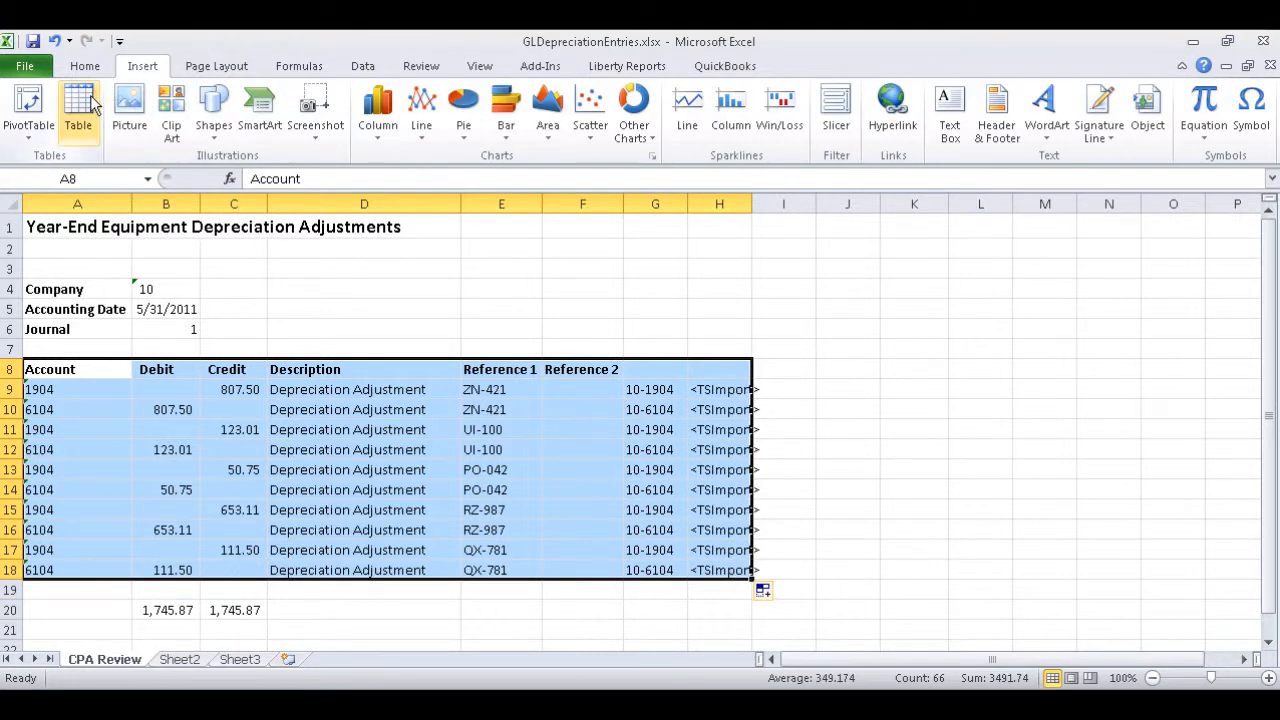
mouse_move(78, 108)
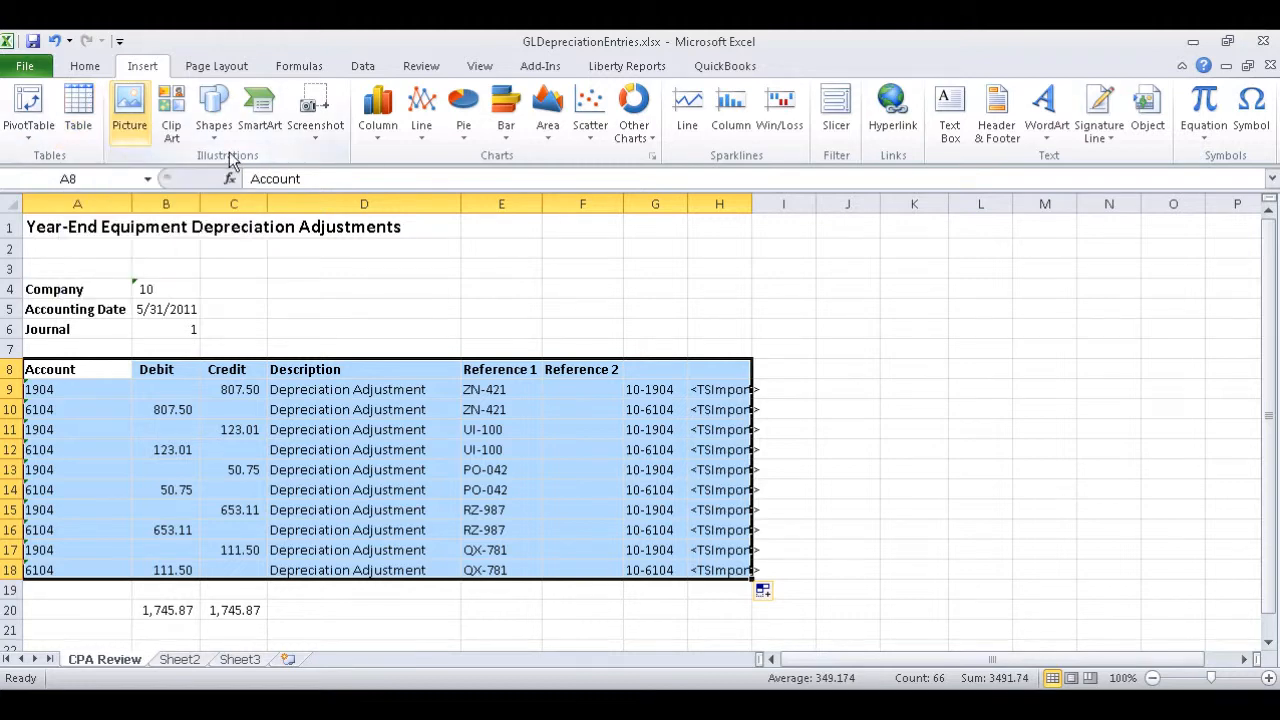
left_click(655, 227)
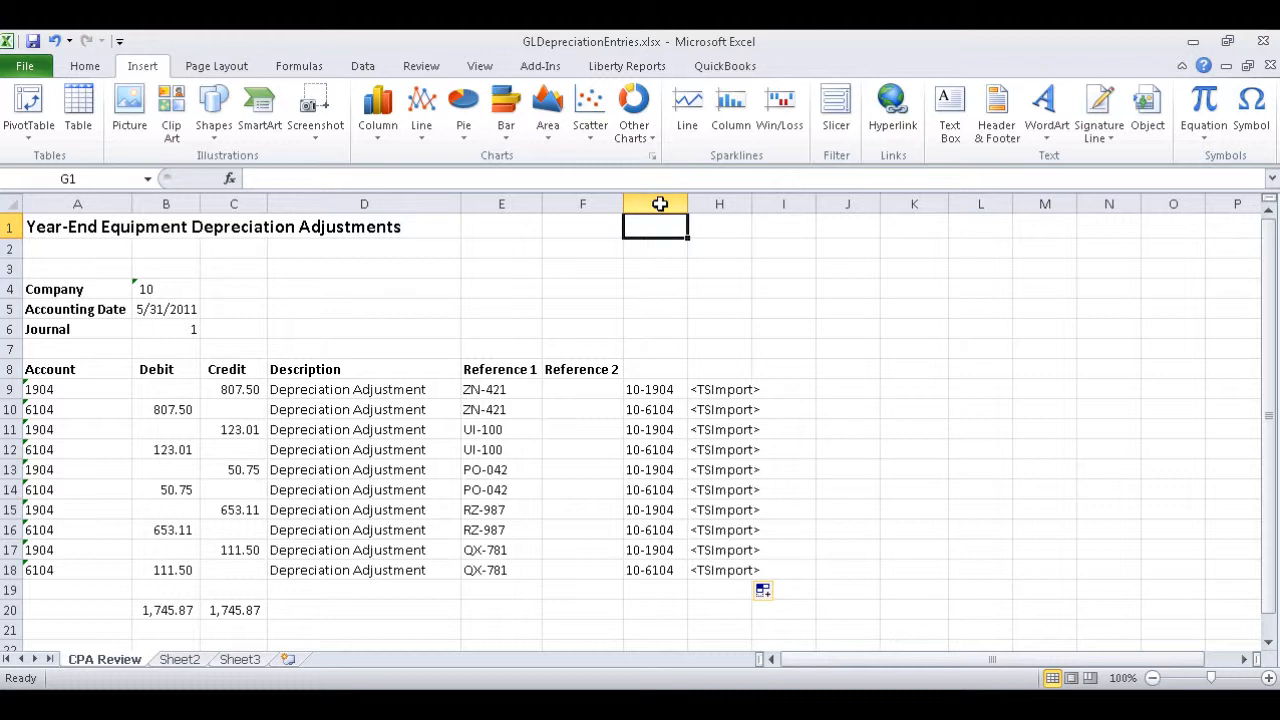
left_click_drag(655, 203, 718, 203)
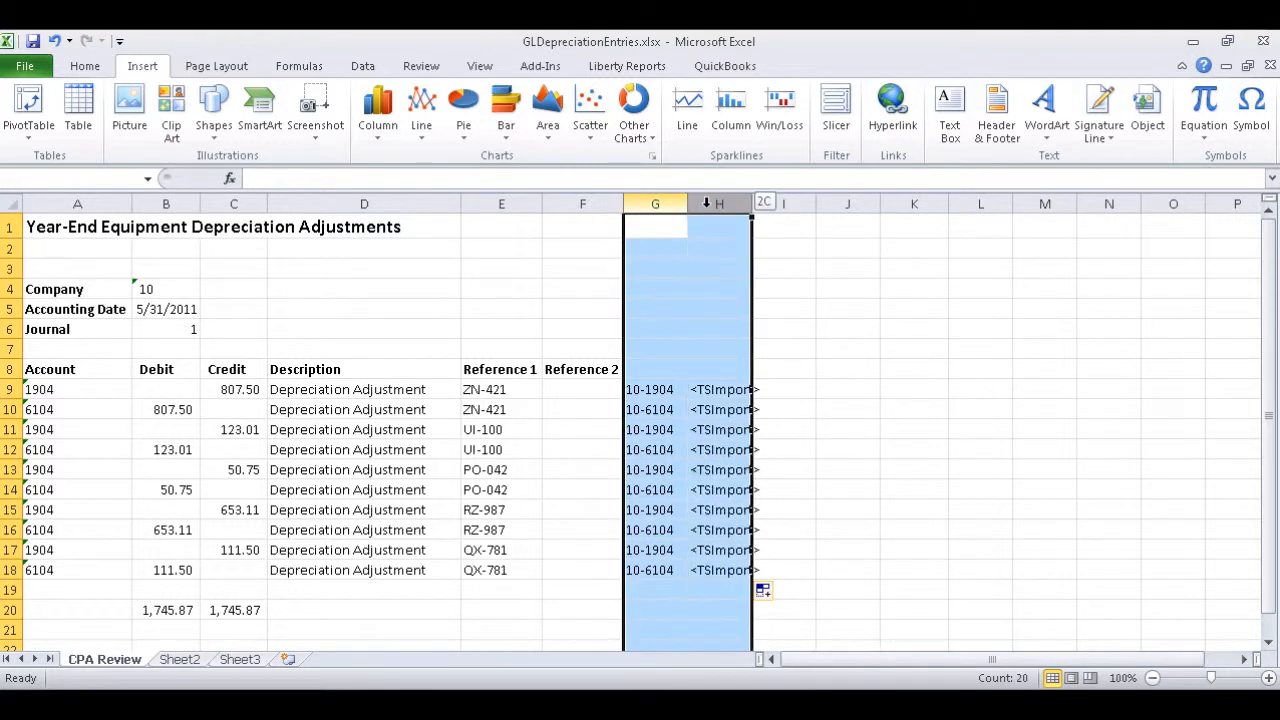
right_click(687, 210)
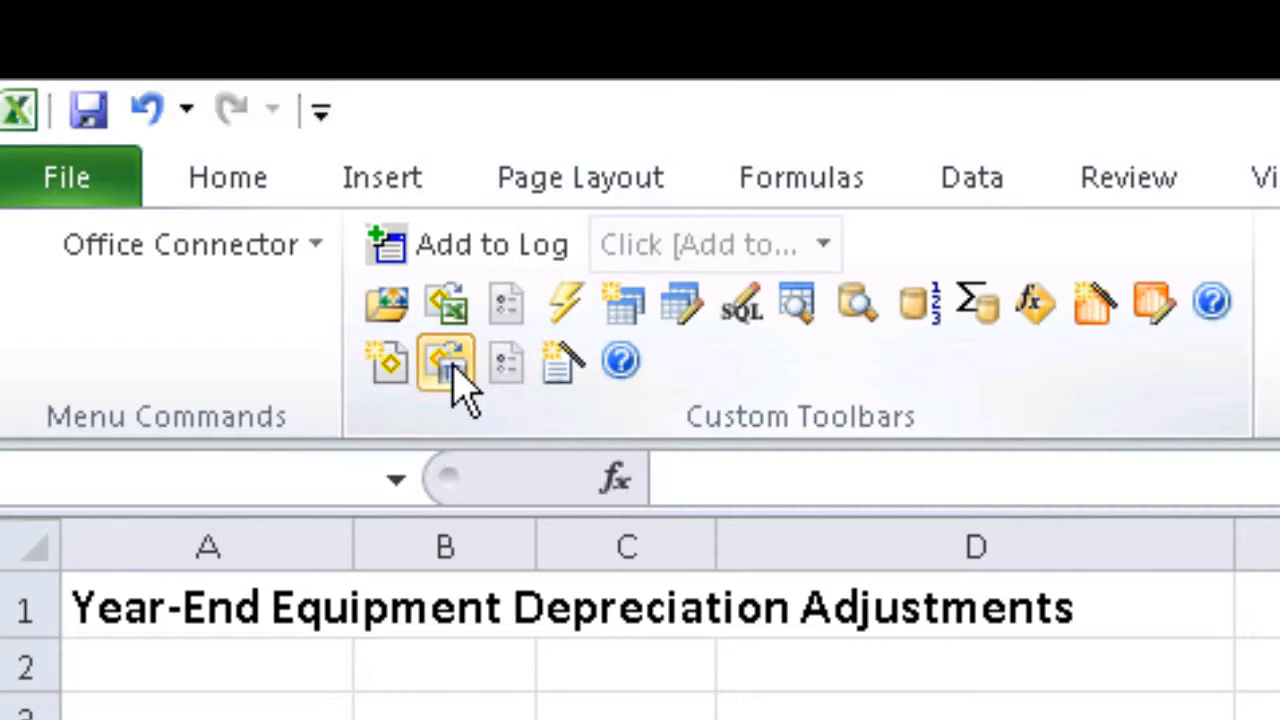
Save the import file GLTransaction.TXT, replacing the existing file and launching GL Import Entries.
left_click(444, 360)
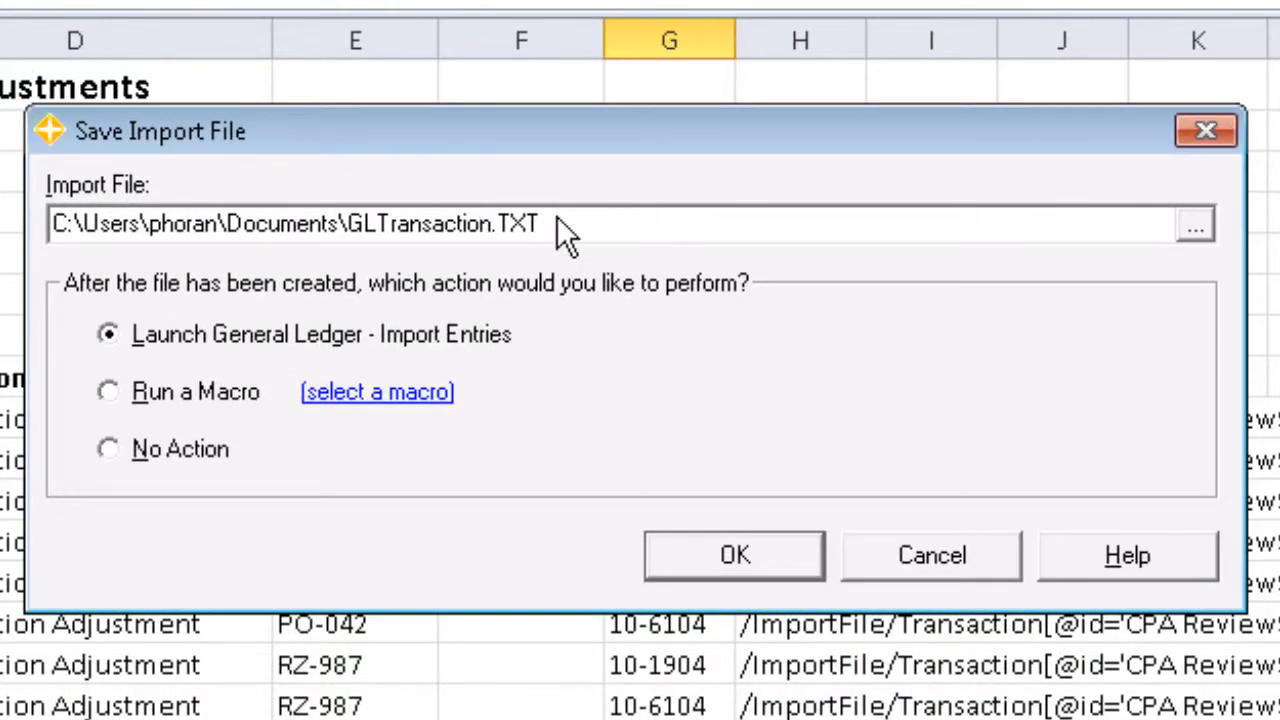
mouse_move(500, 332)
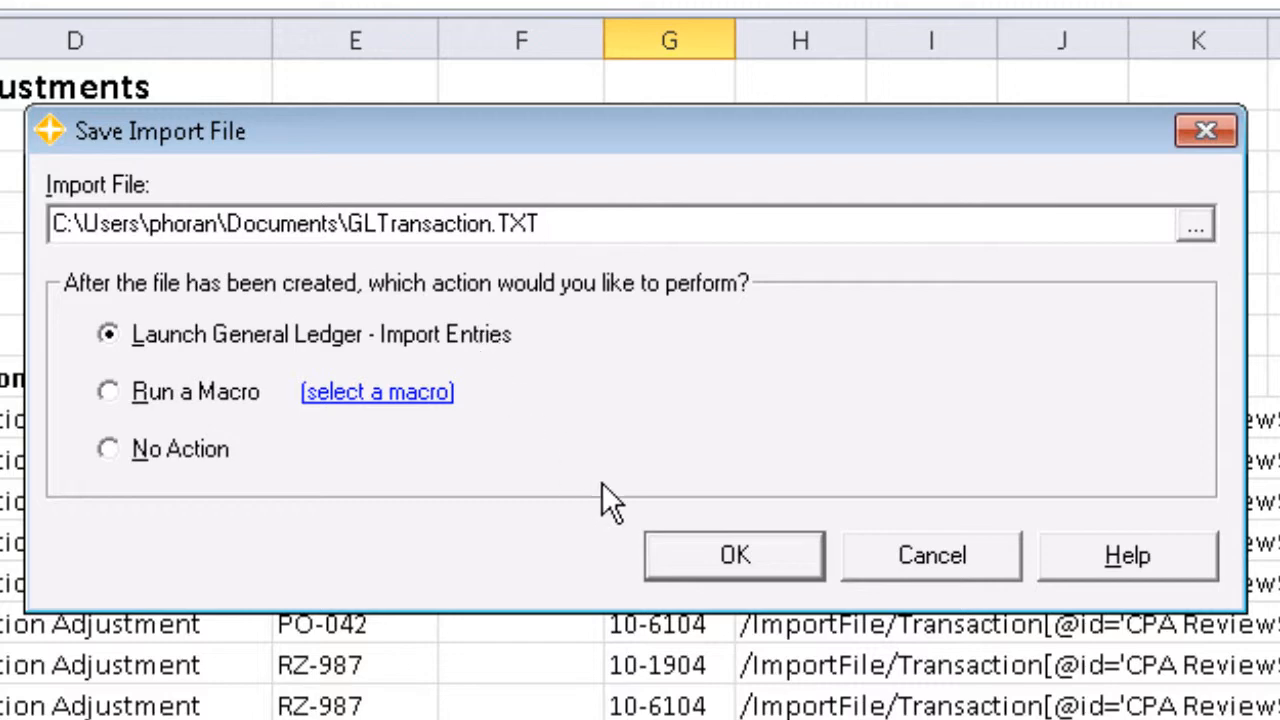
left_click(734, 555)
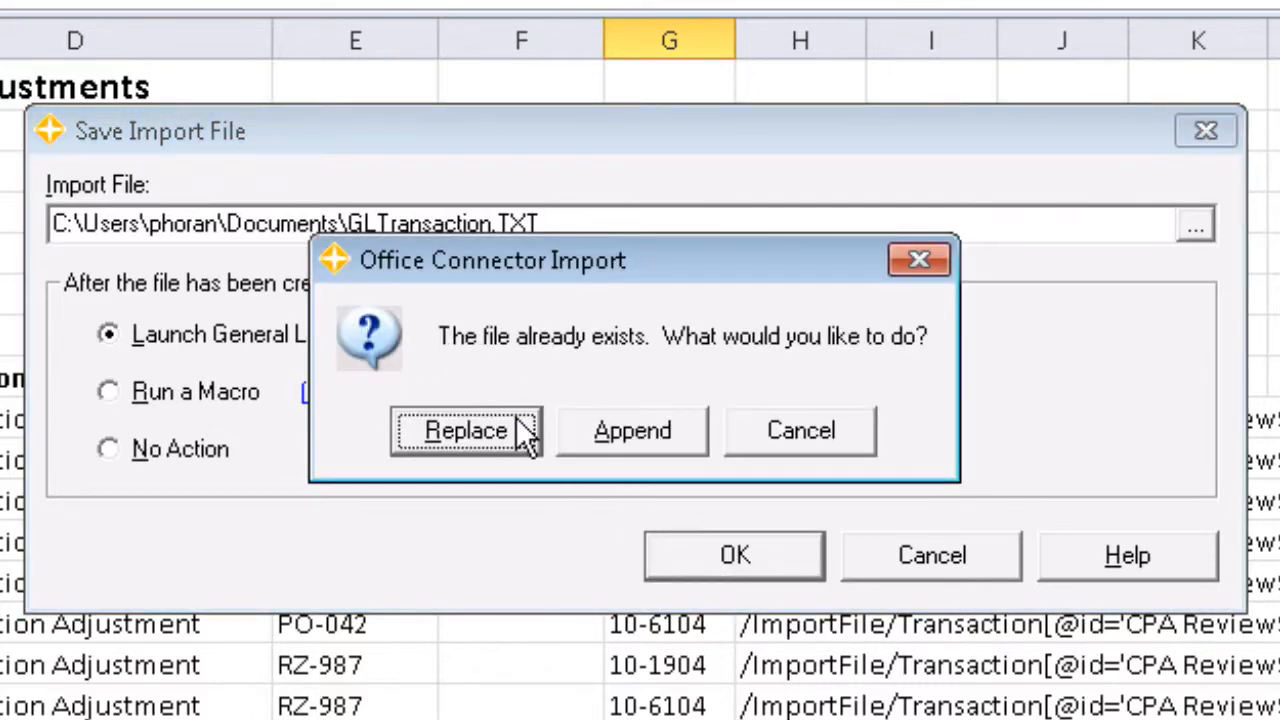
left_click(464, 430)
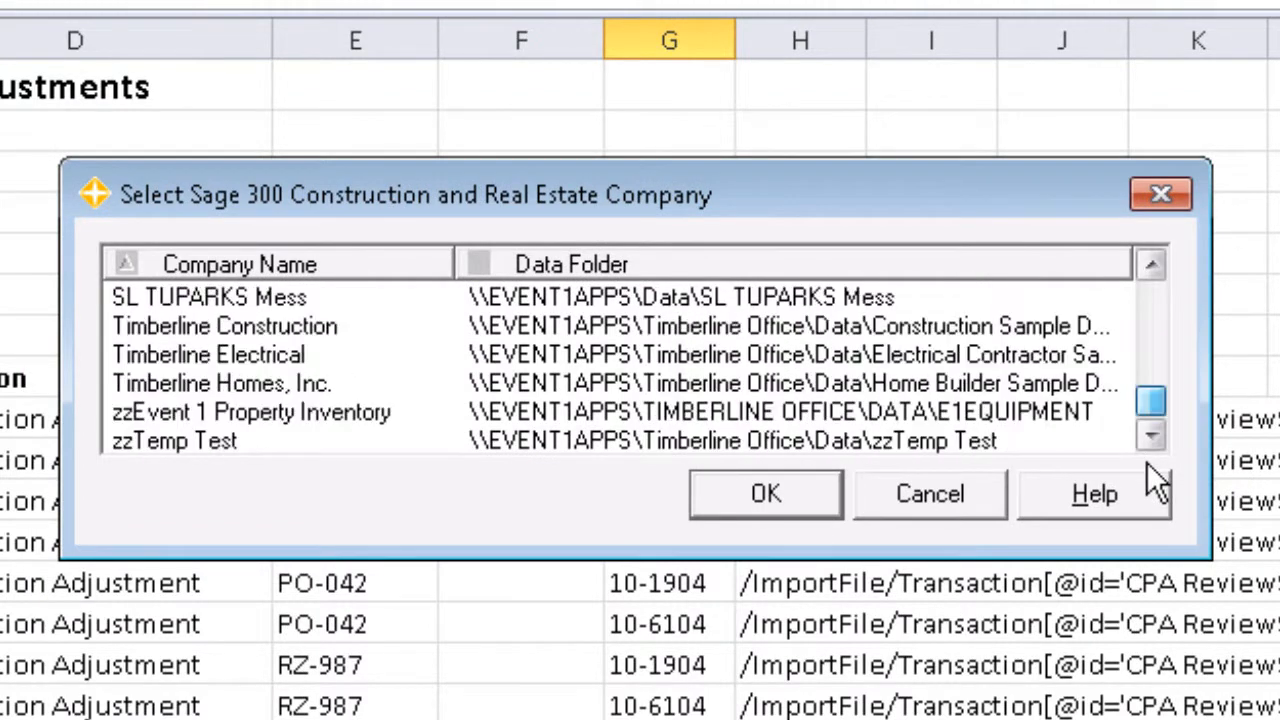
Choose Timberline Construction and sign in as the operator.
left_click(225, 325)
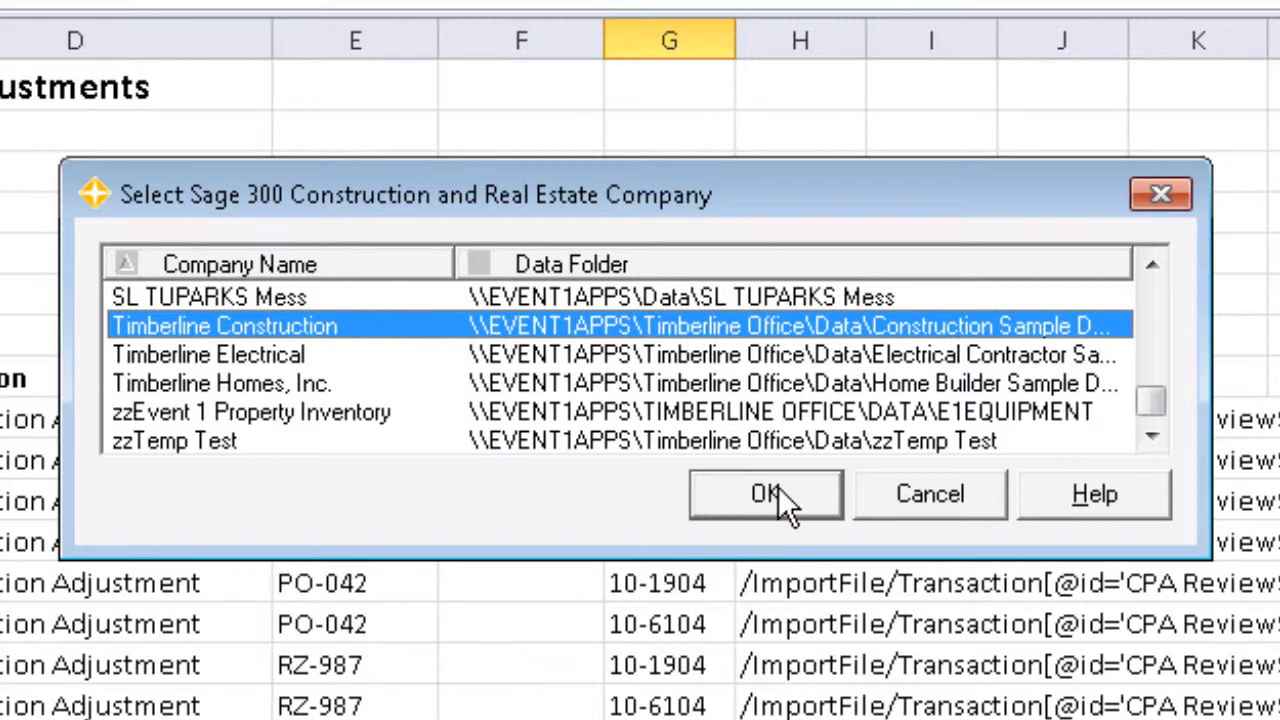
left_click(765, 494)
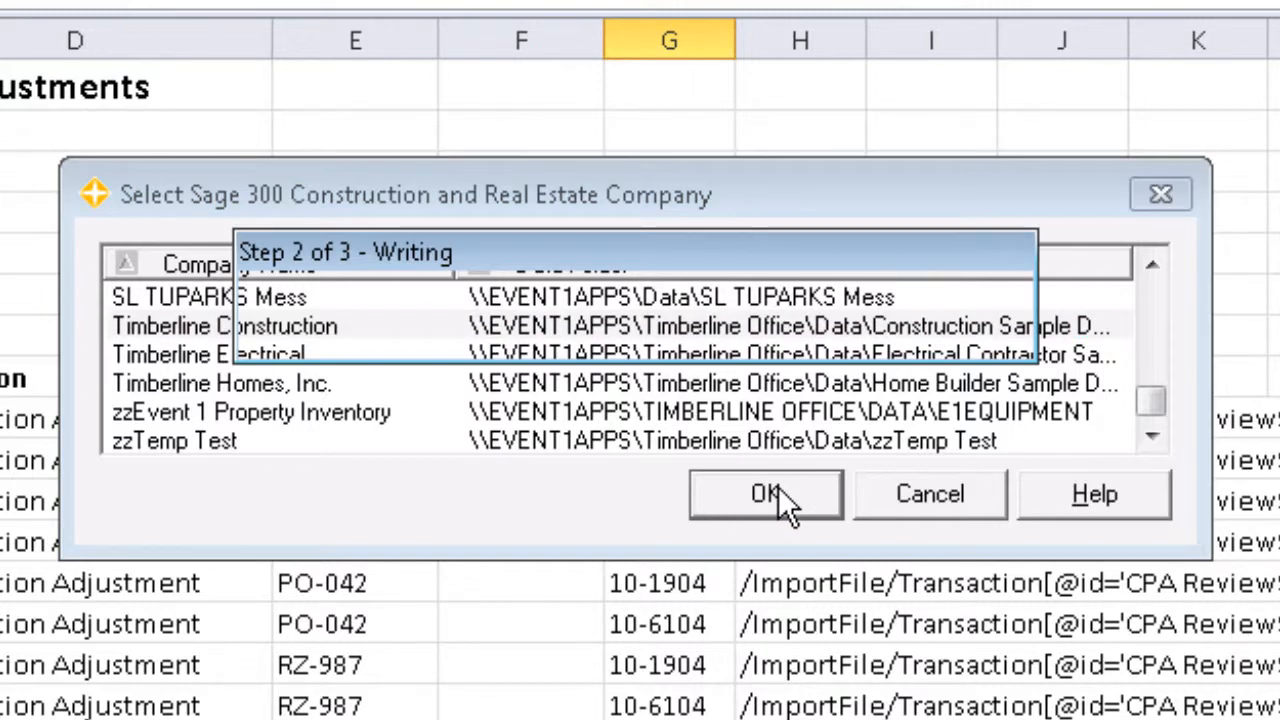
left_click(765, 493)
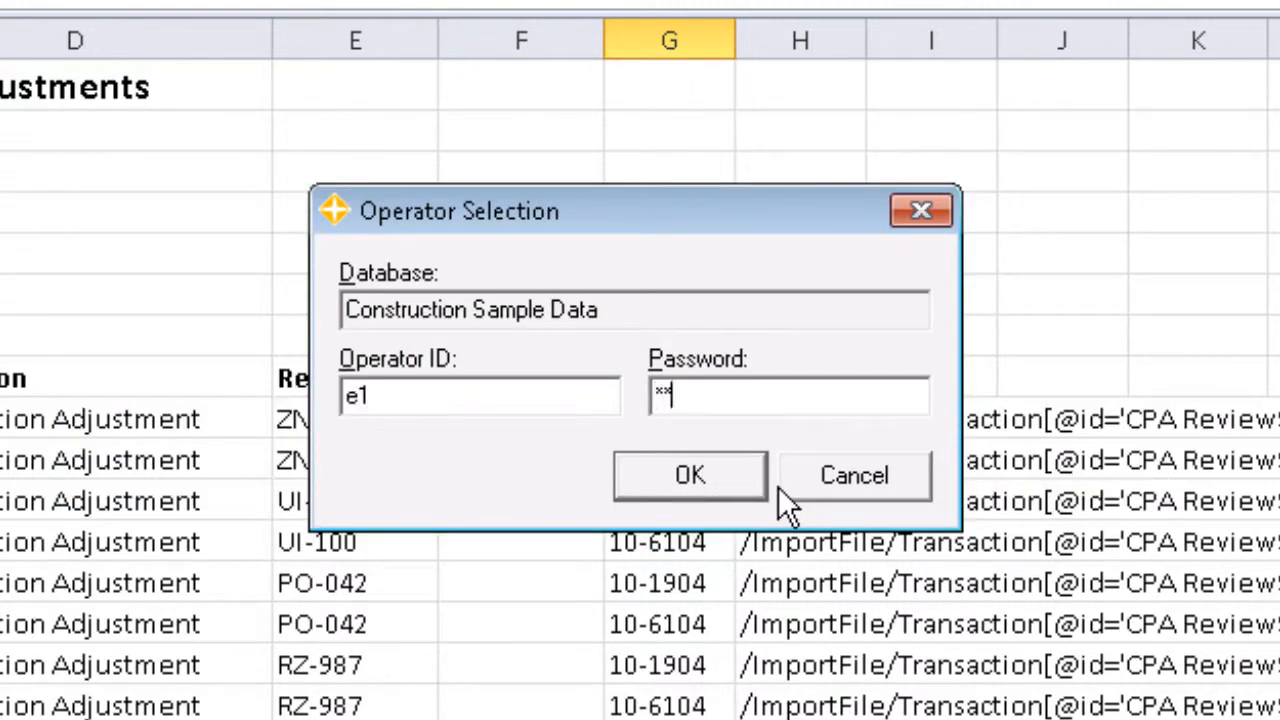
left_click(689, 475)
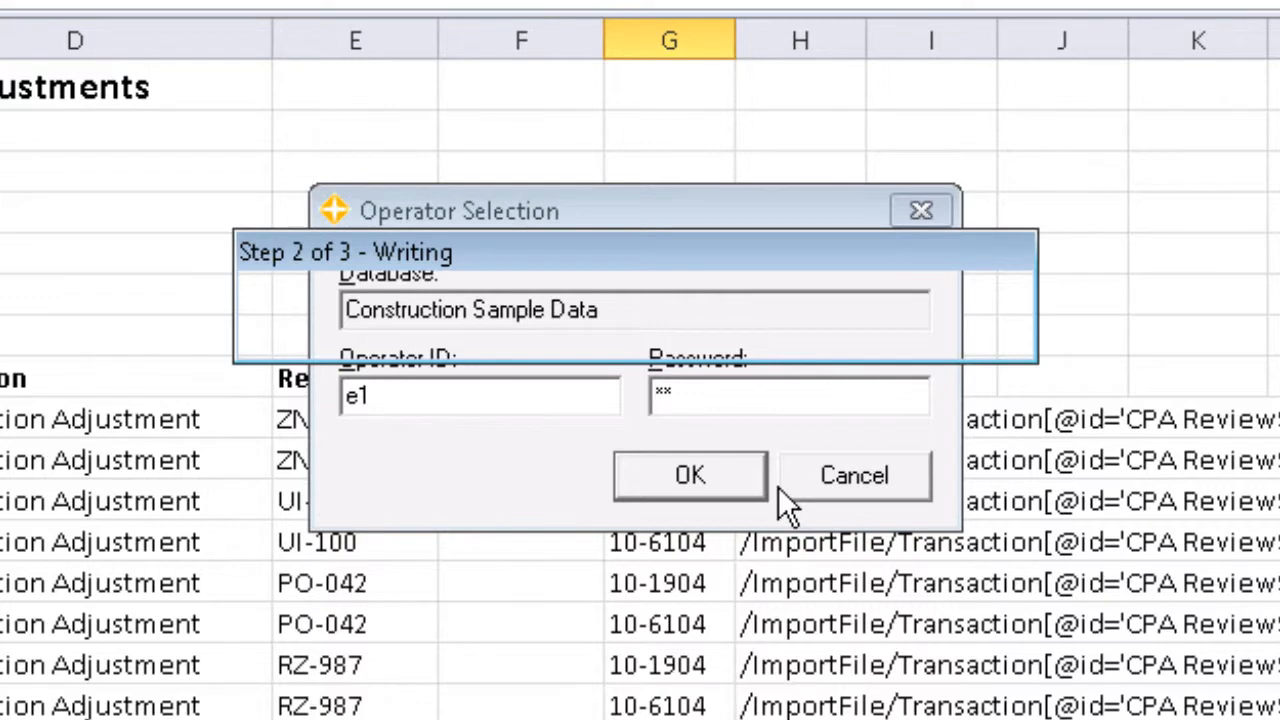
left_click(689, 474)
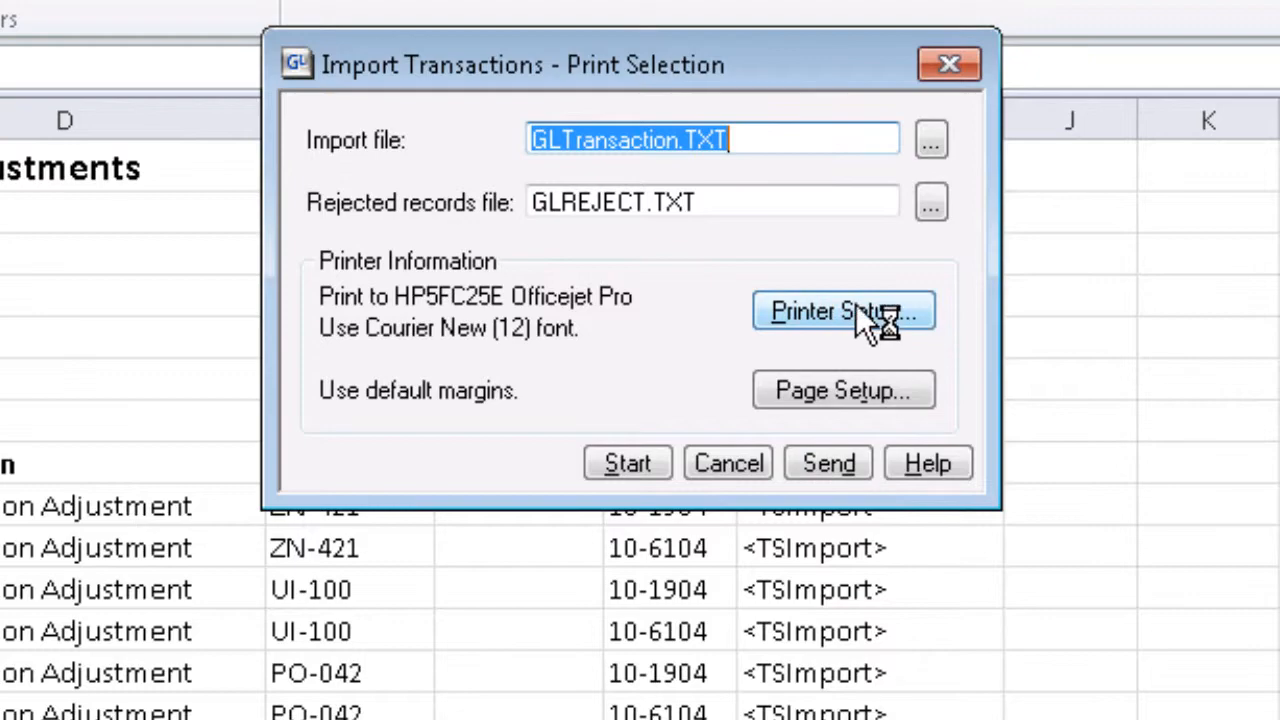
Select Documents\GLTransaction.TXT as the file to import.
left_click(929, 139)
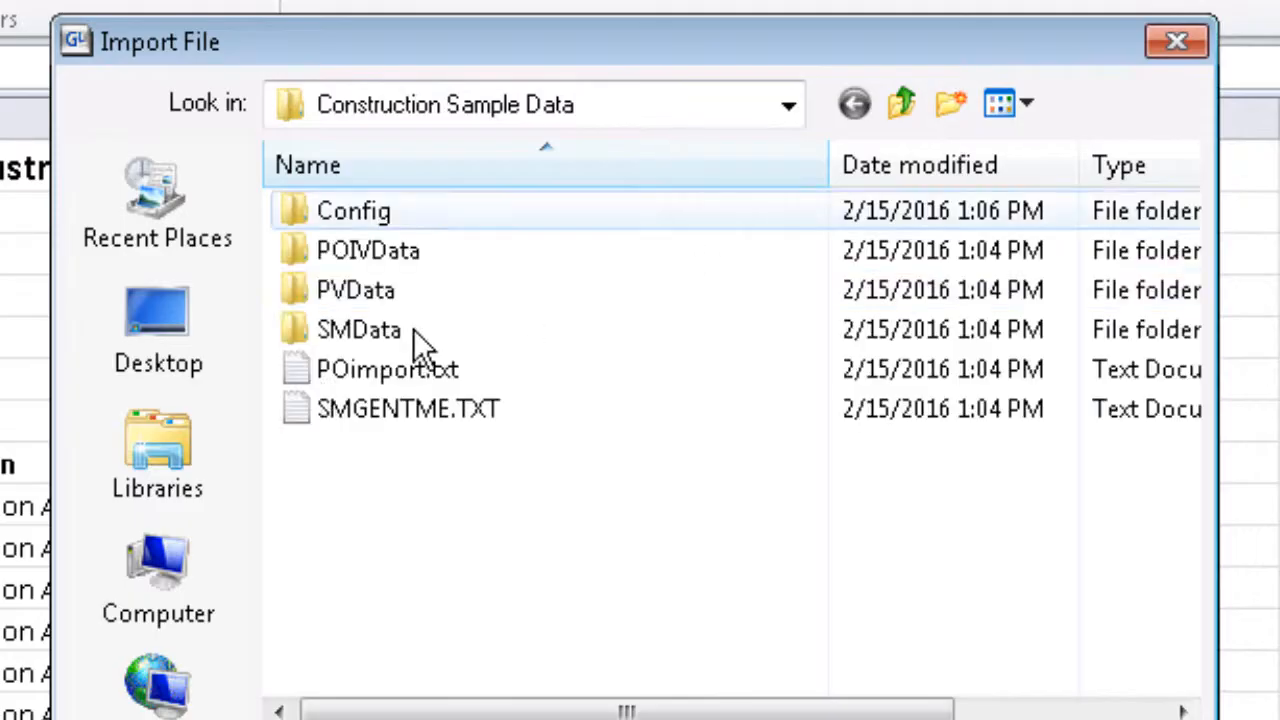
left_click(852, 103)
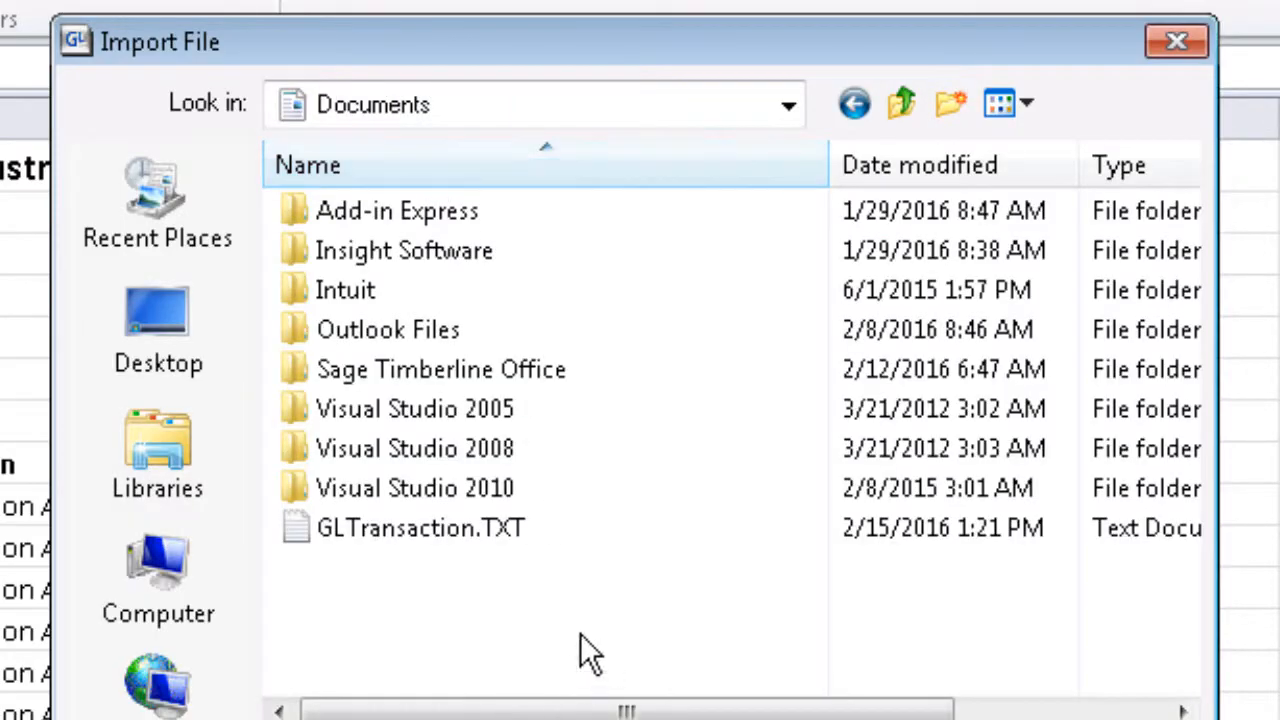
double_click(420, 527)
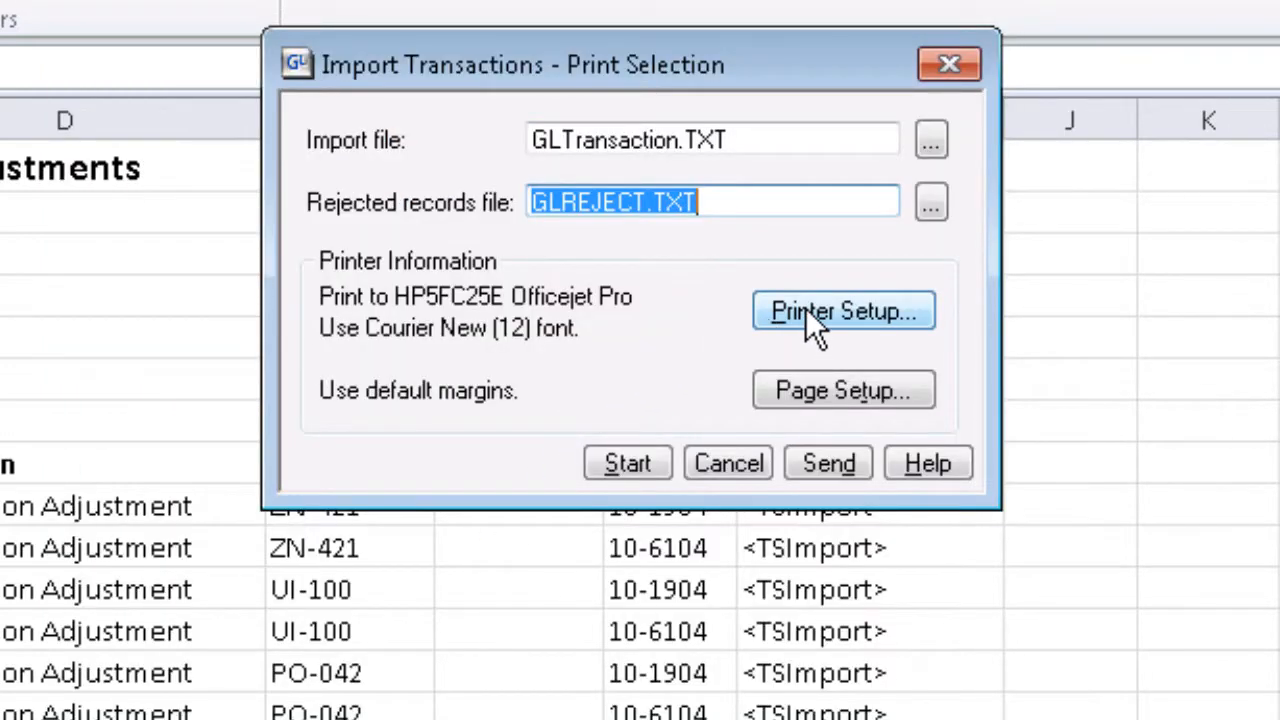
Print the import report to file newglimport in Documents and run the import.
left_click(843, 311)
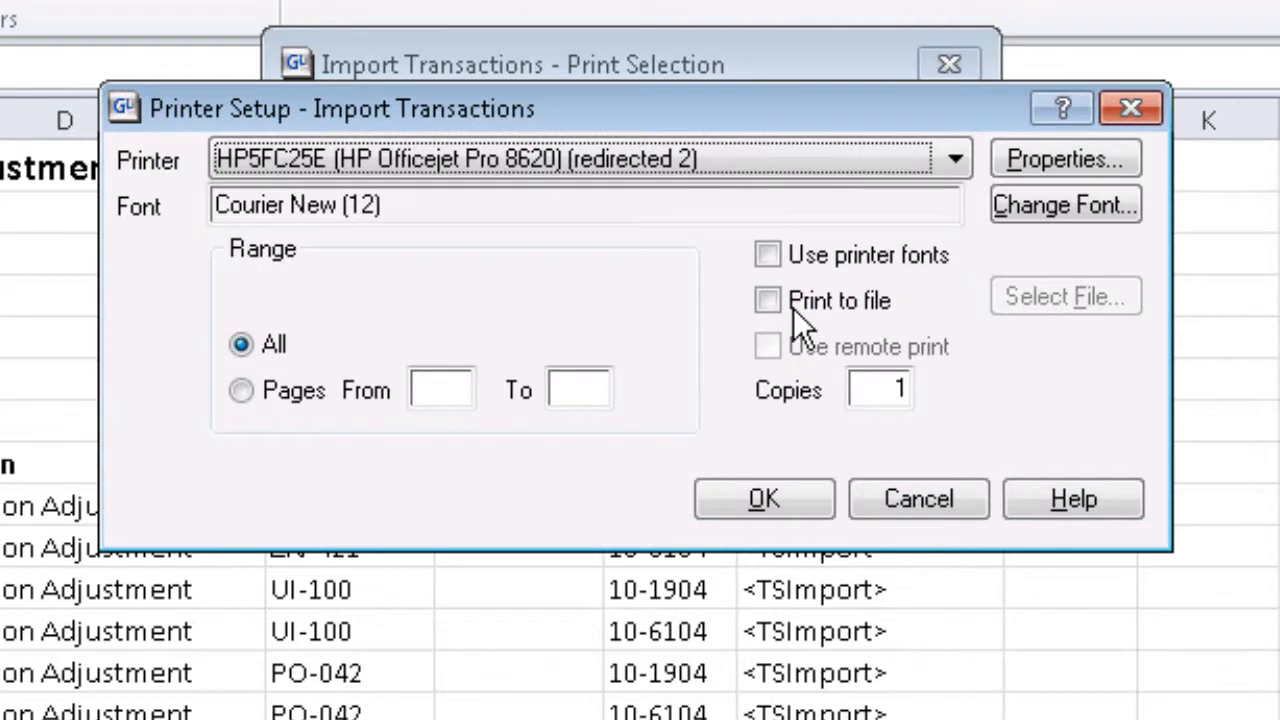
left_click(767, 300)
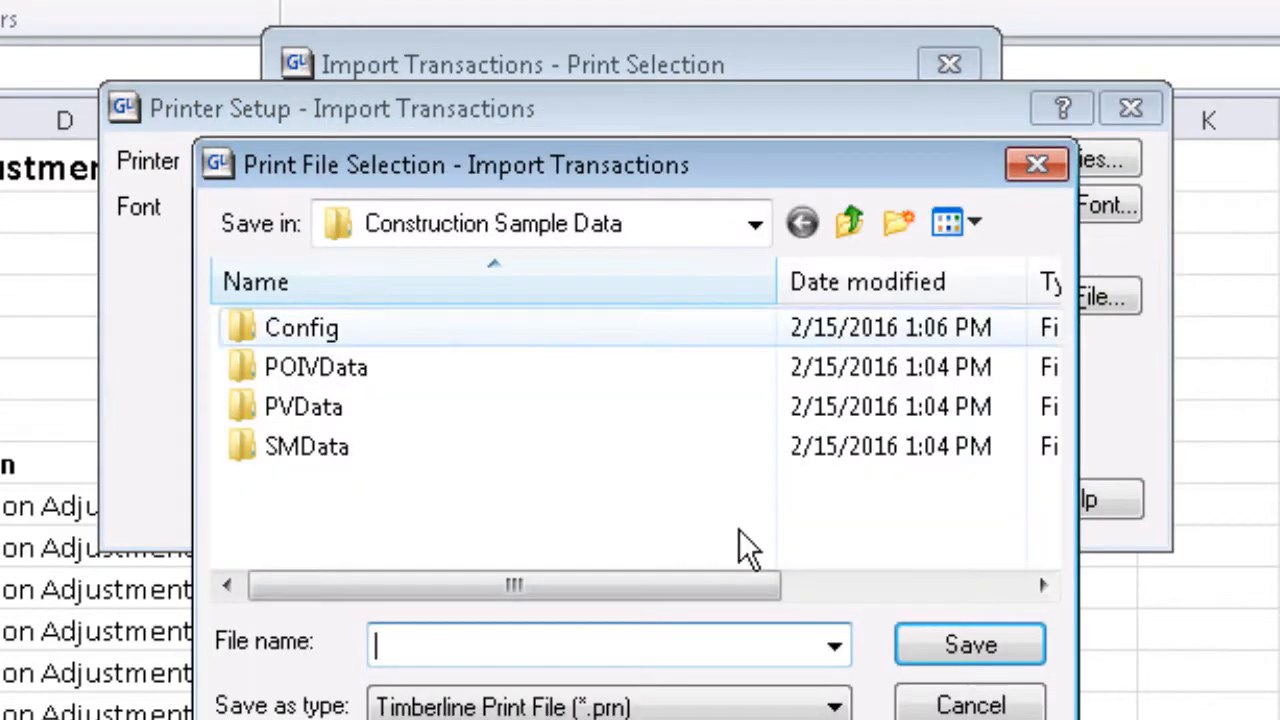
left_click(754, 223)
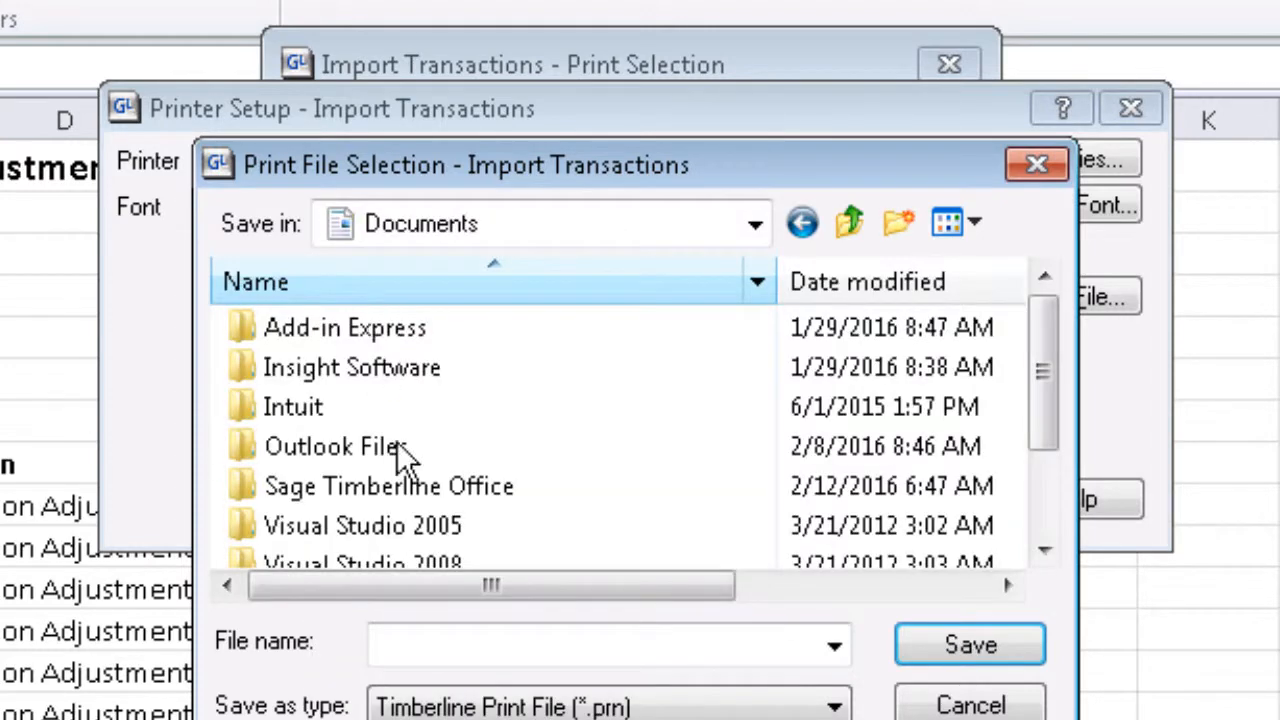
type("n")
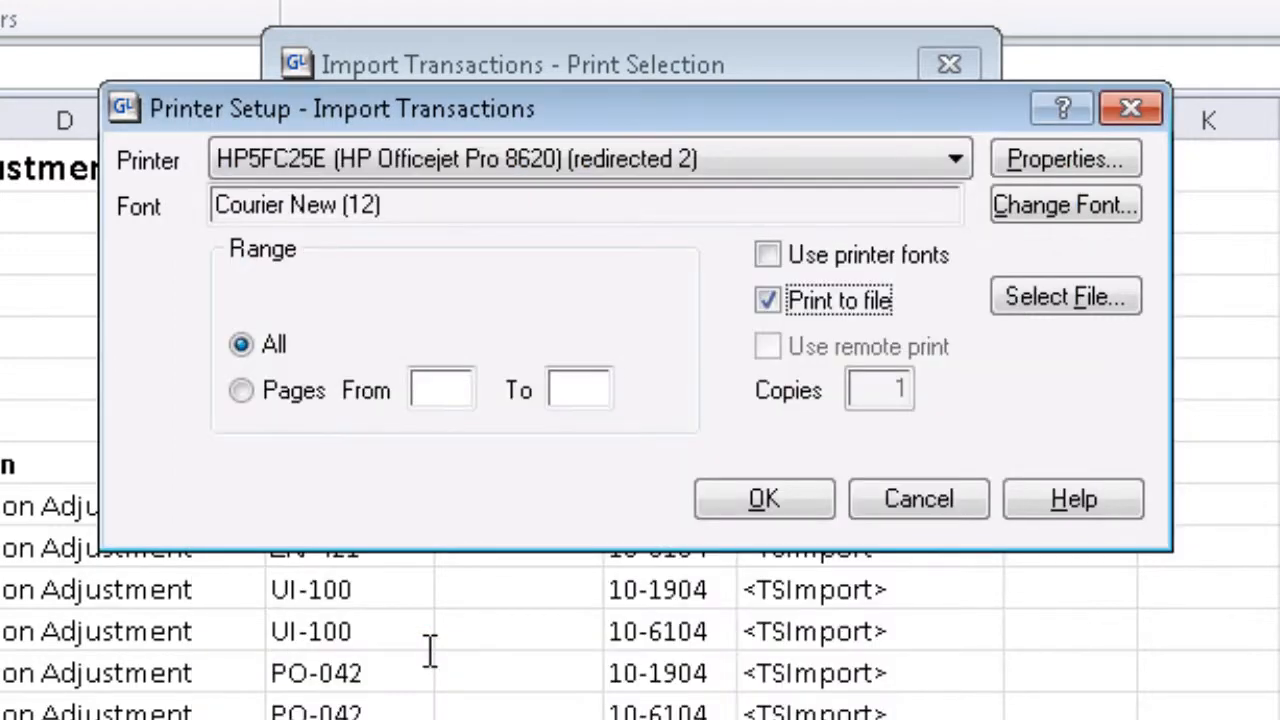
left_click(763, 499)
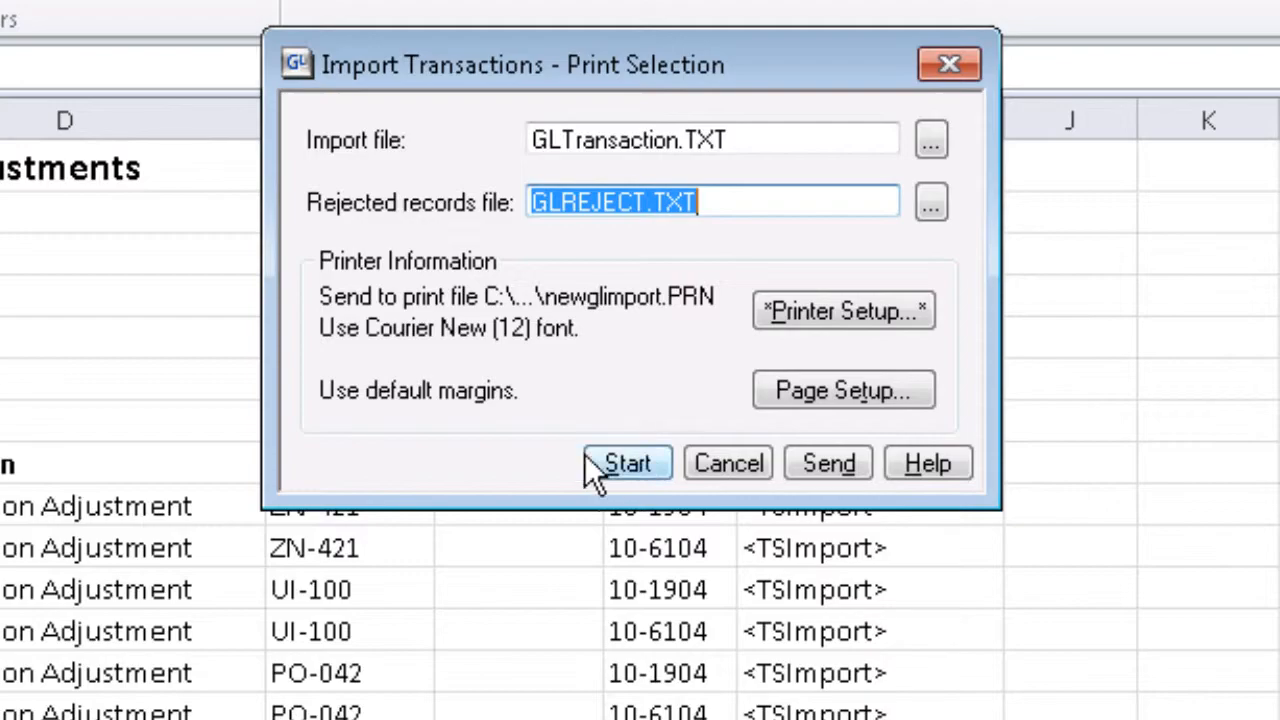
left_click(627, 462)
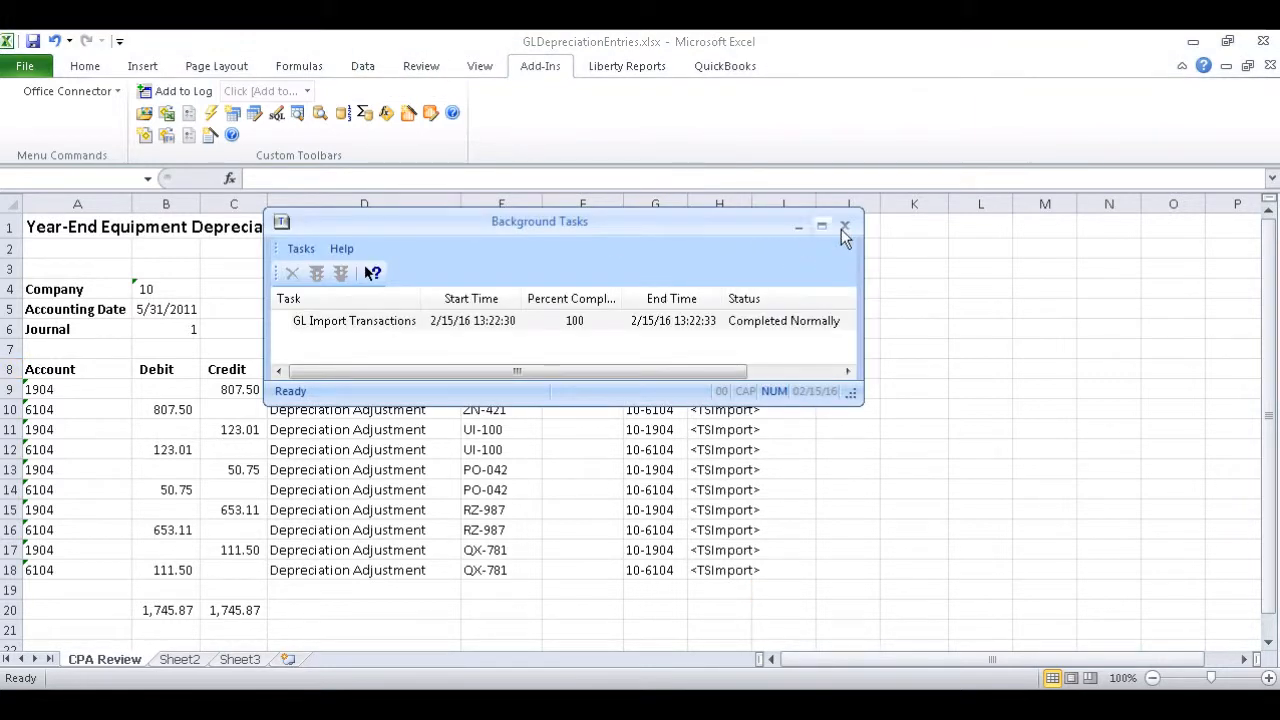
Close Background Tasks and open newglimport.PRN from the Documents folder.
left_click(843, 226)
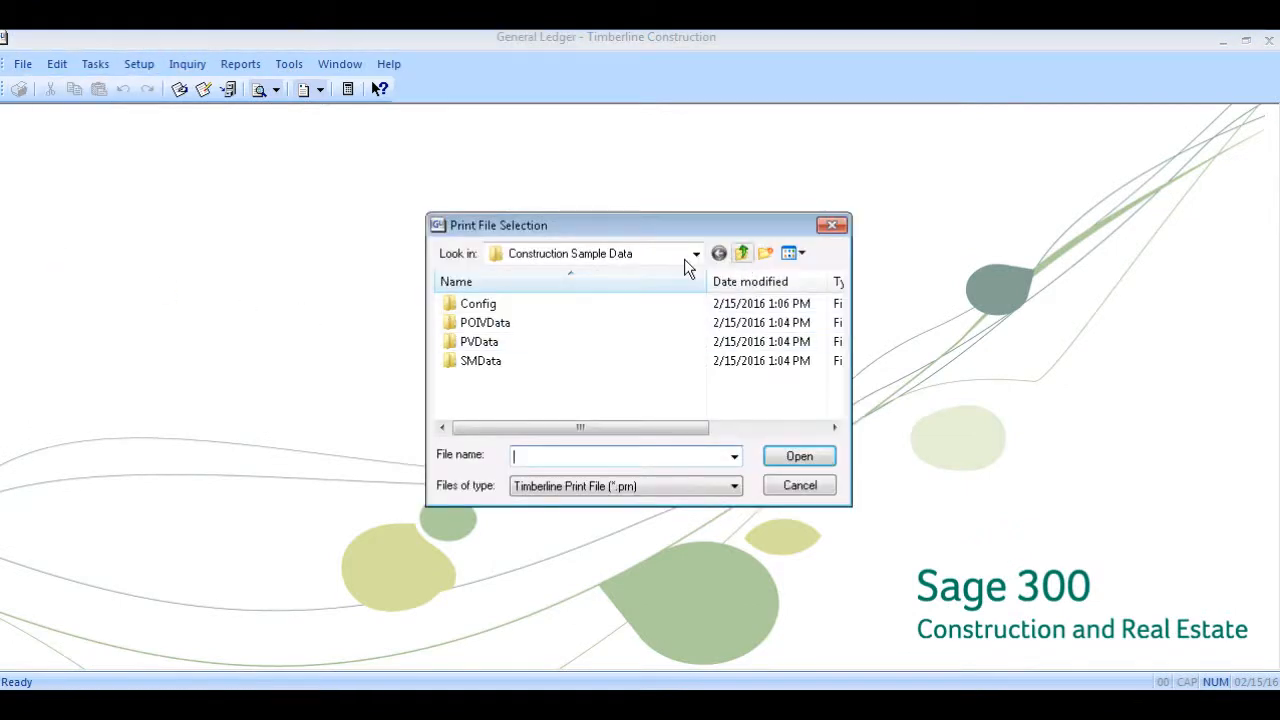
left_click(695, 253)
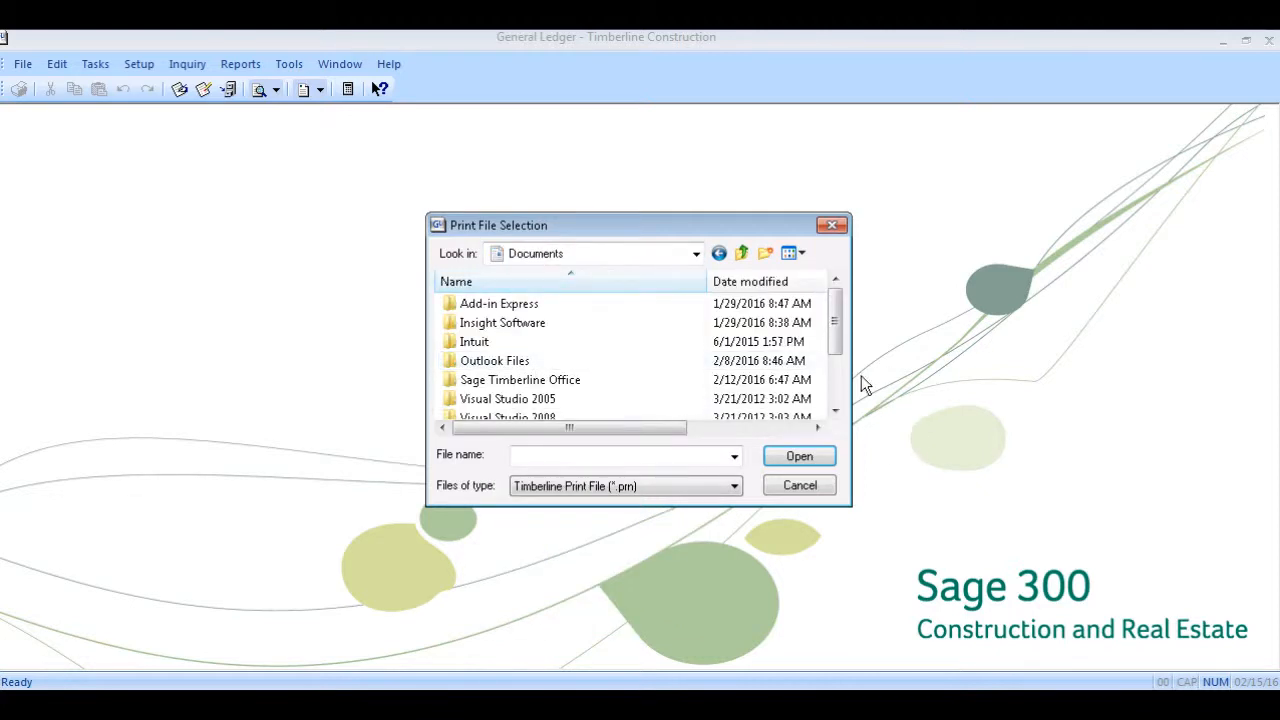
left_click(507, 399)
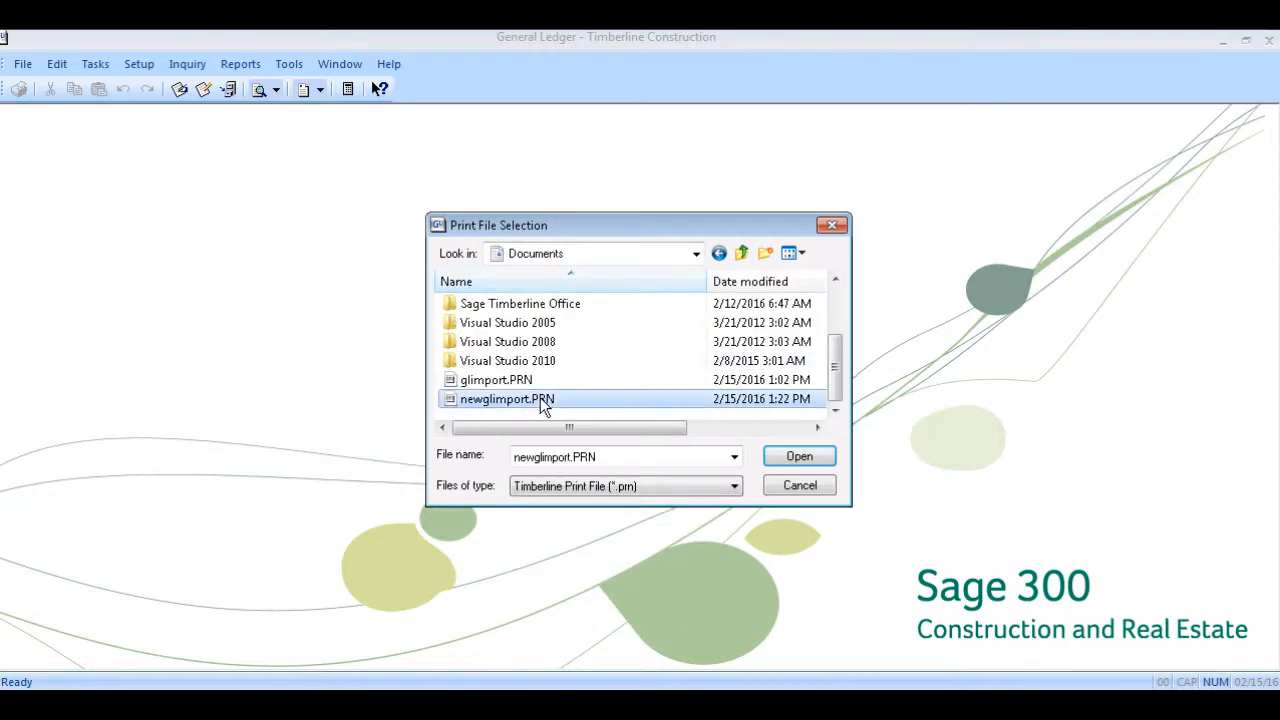
left_click(798, 456)
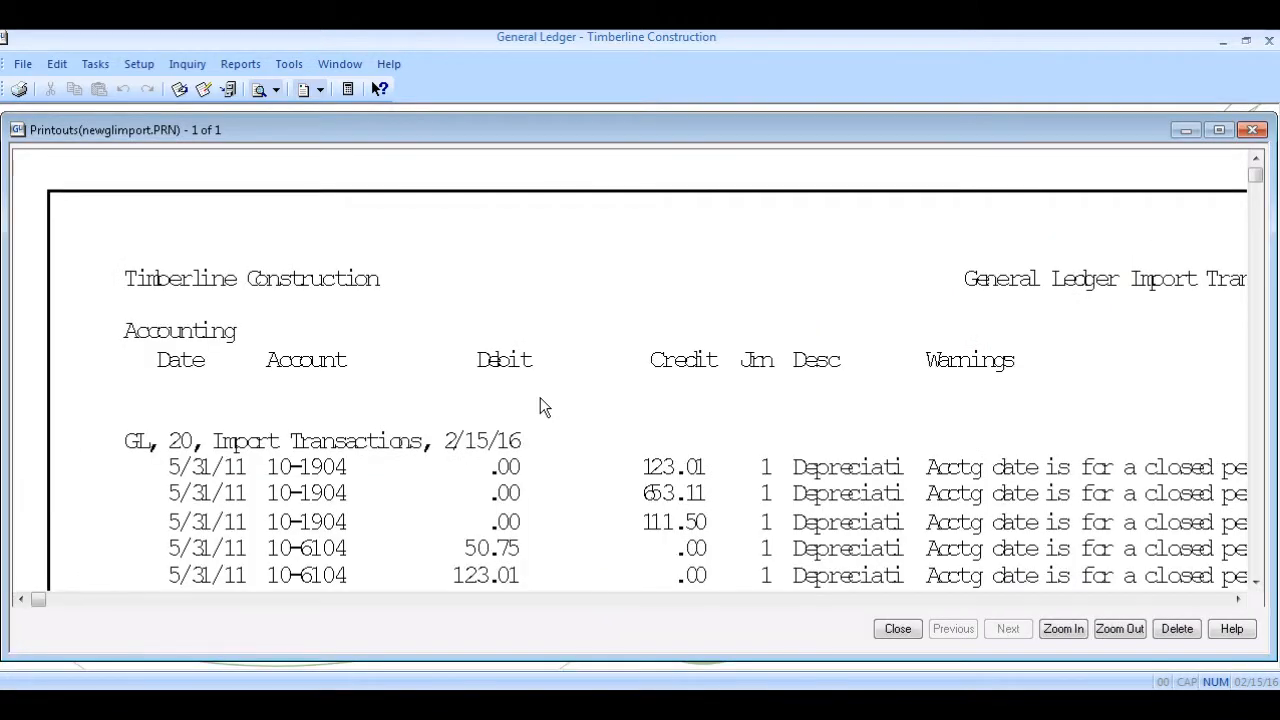
mouse_move(835, 560)
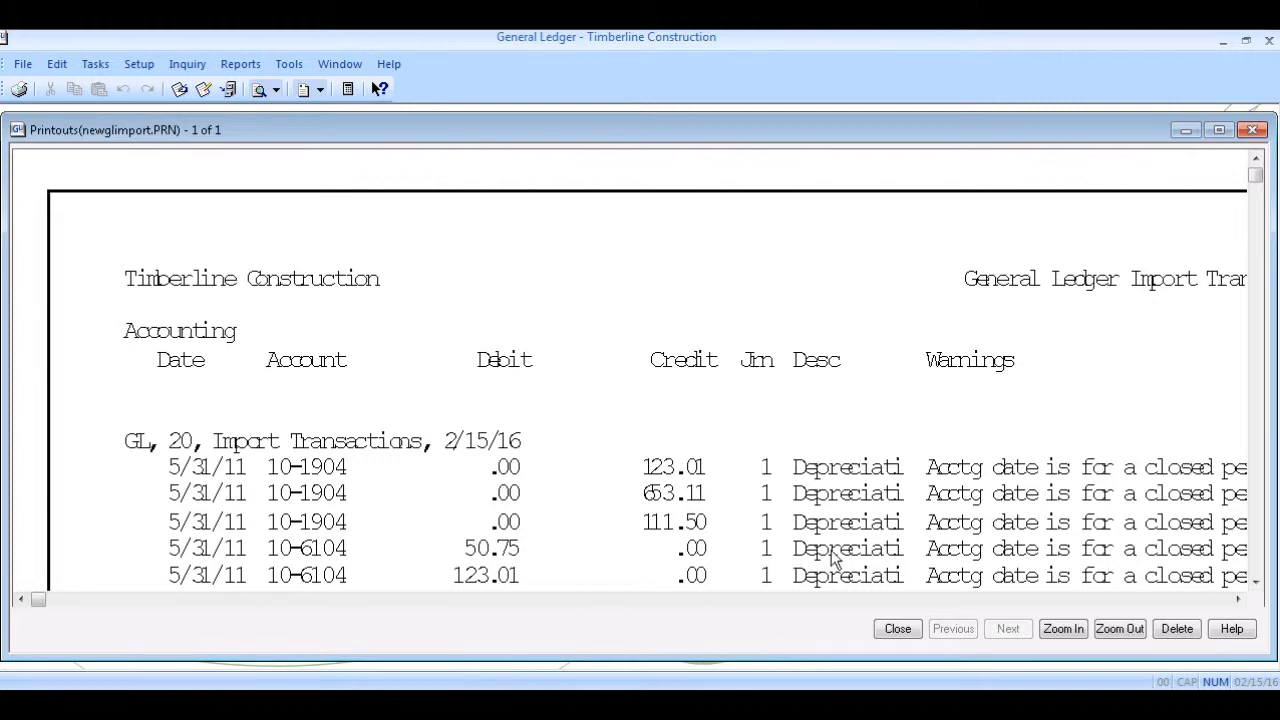